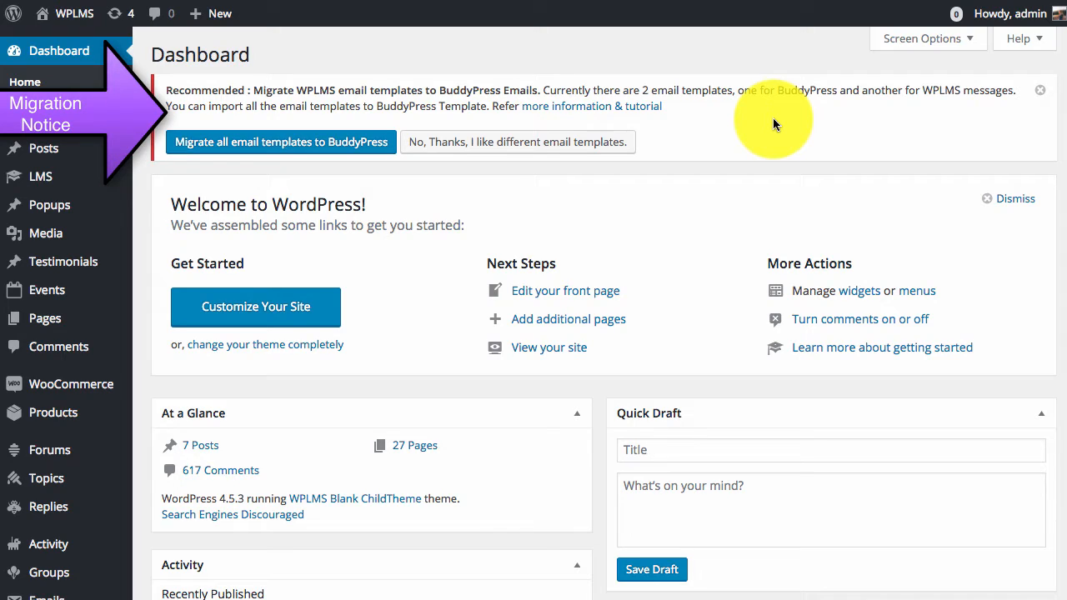
mouse_move(317, 158)
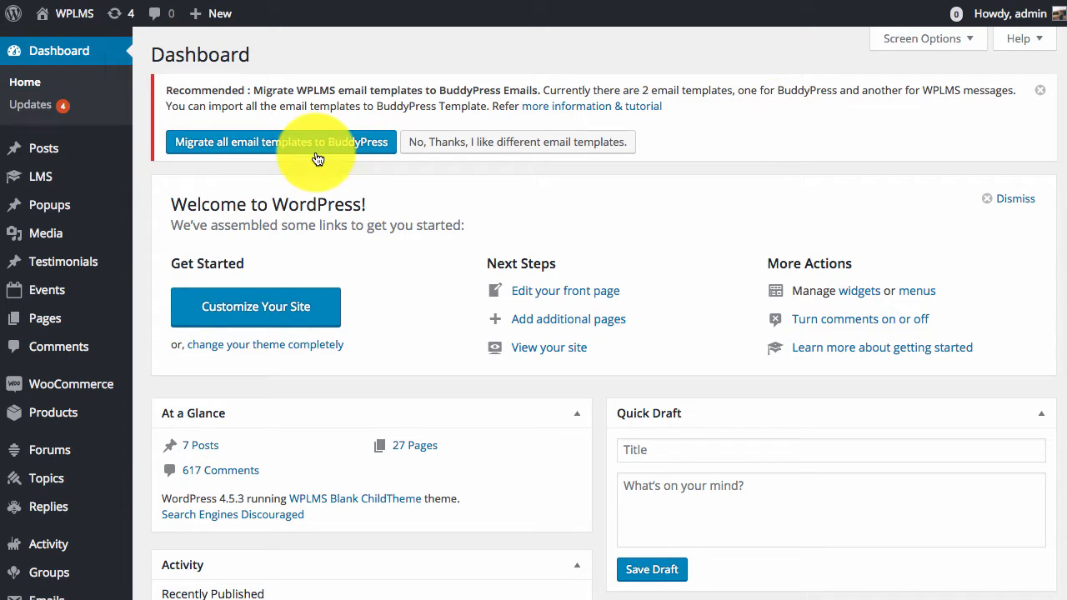
mouse_move(549, 105)
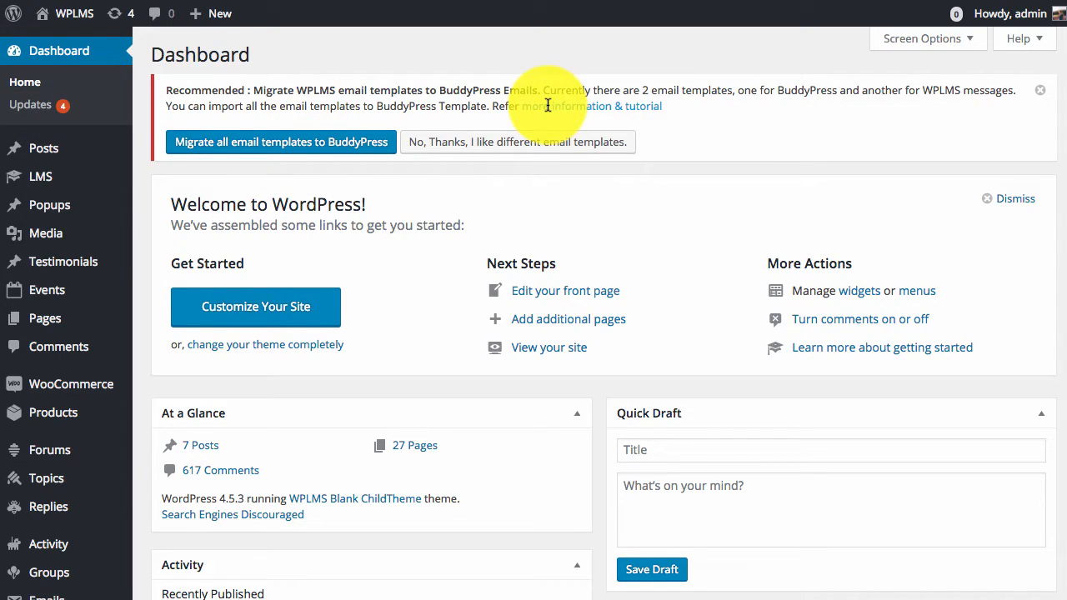
mouse_move(492, 60)
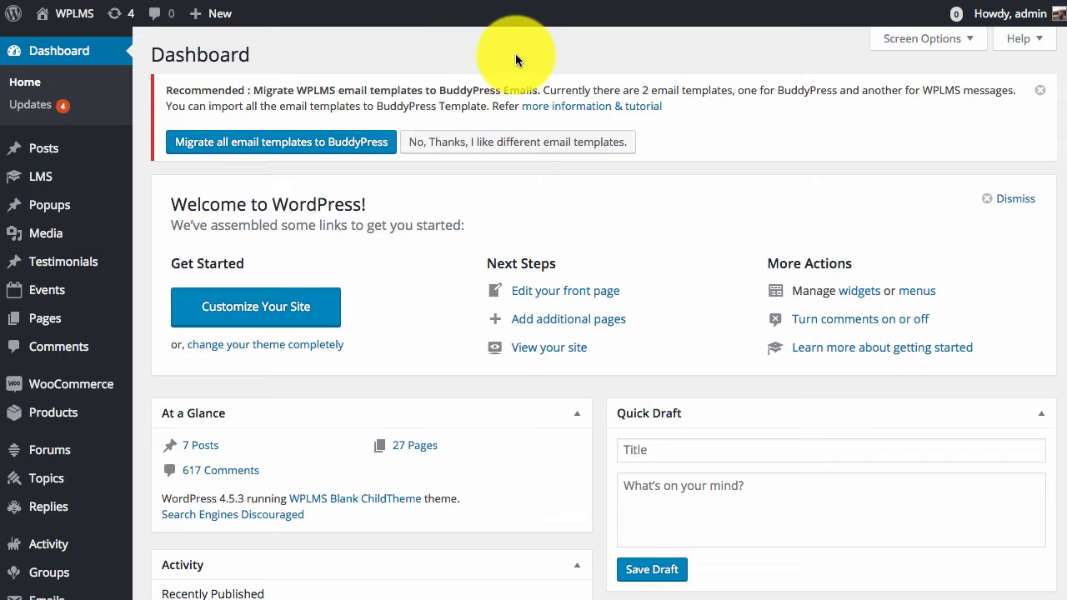
Enlarge the email header title to size 50 in the BuddyPress email design customizer, then leave it
scroll("down", 3)
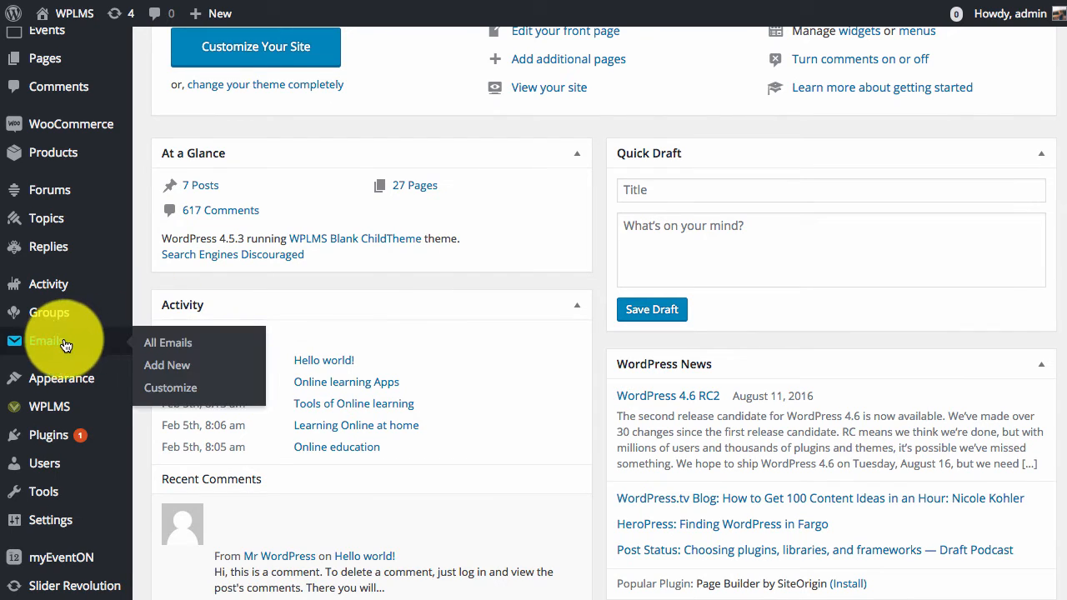
mouse_move(170, 392)
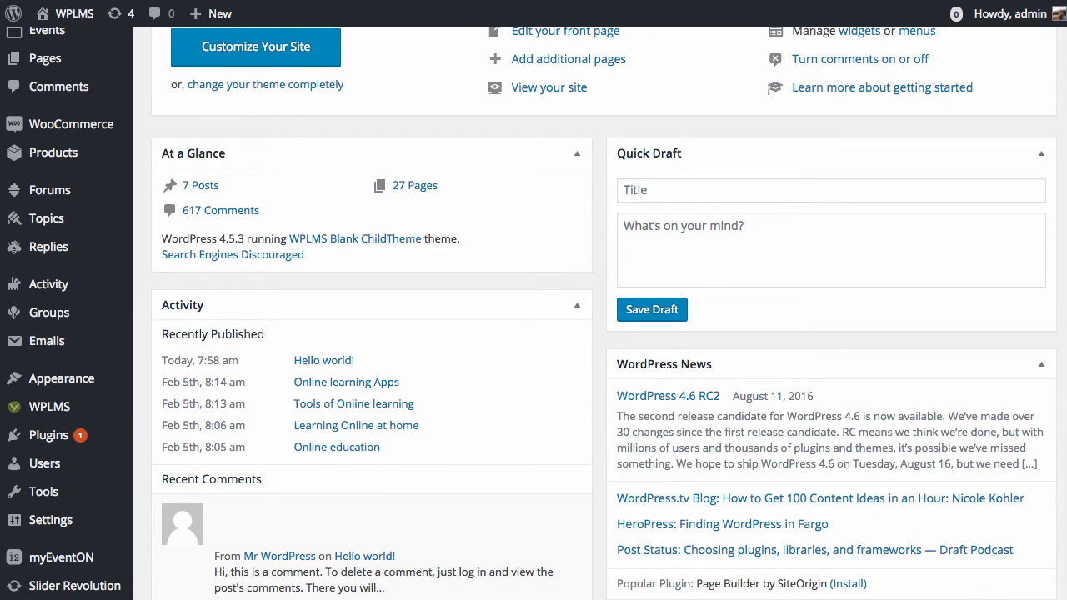
left_click(255, 47)
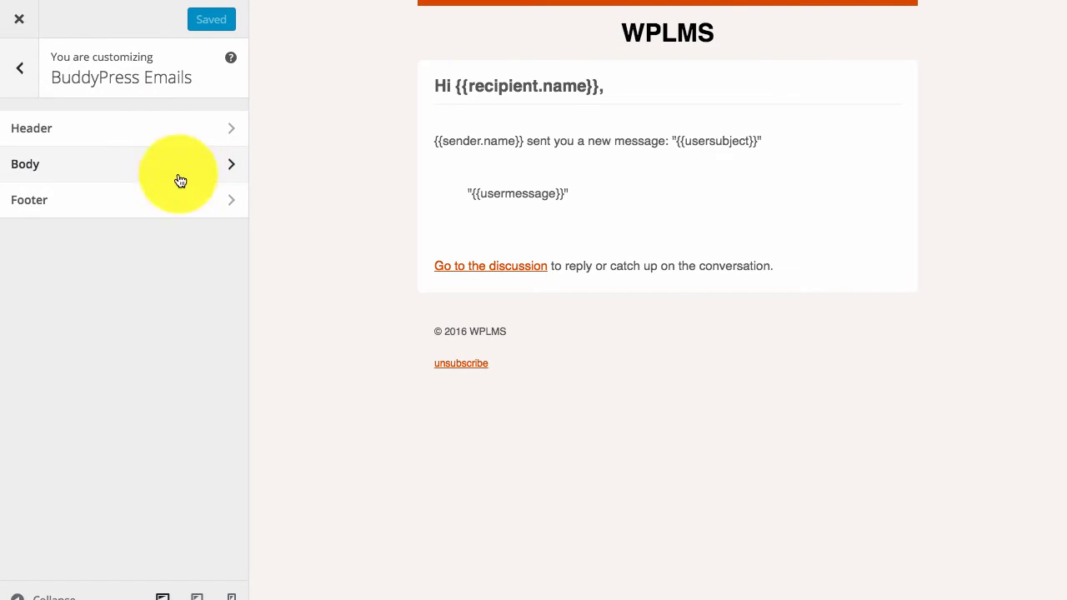
left_click(125, 127)
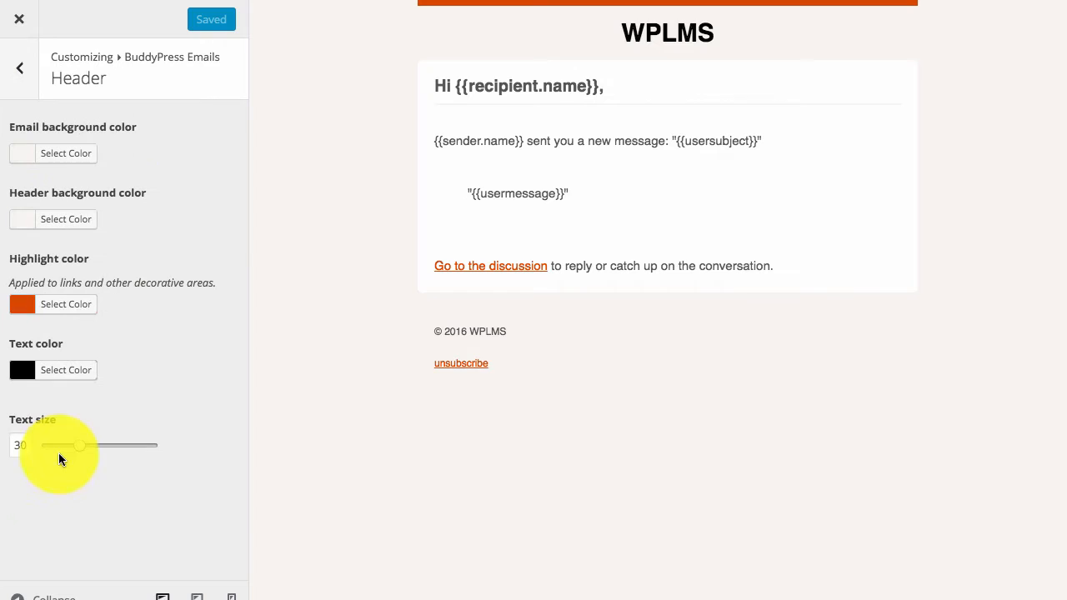
left_click_drag(80, 445, 75, 445)
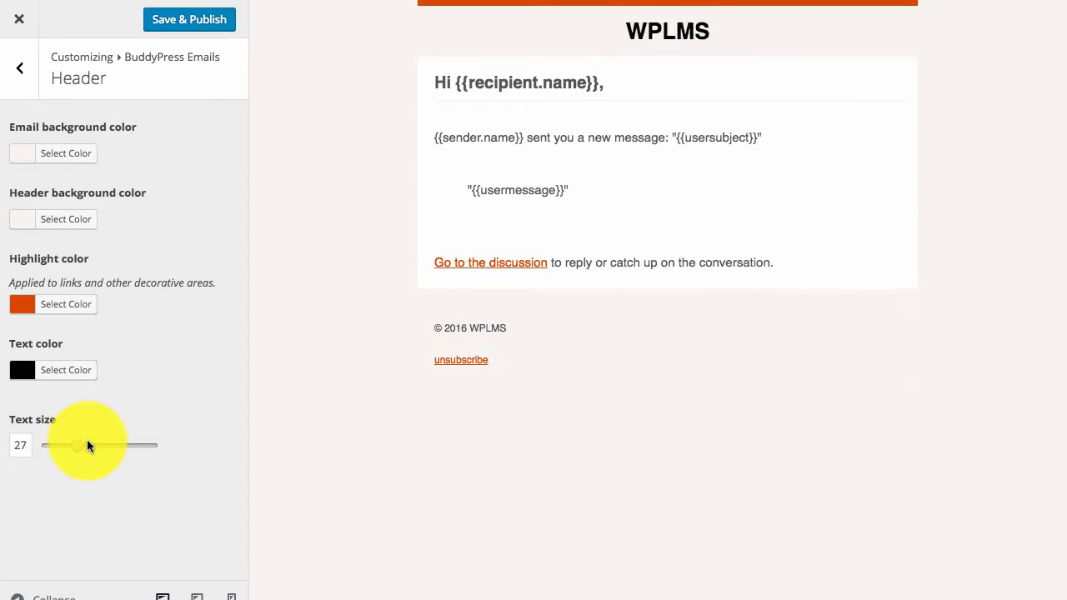
left_click_drag(75, 445, 98, 445)
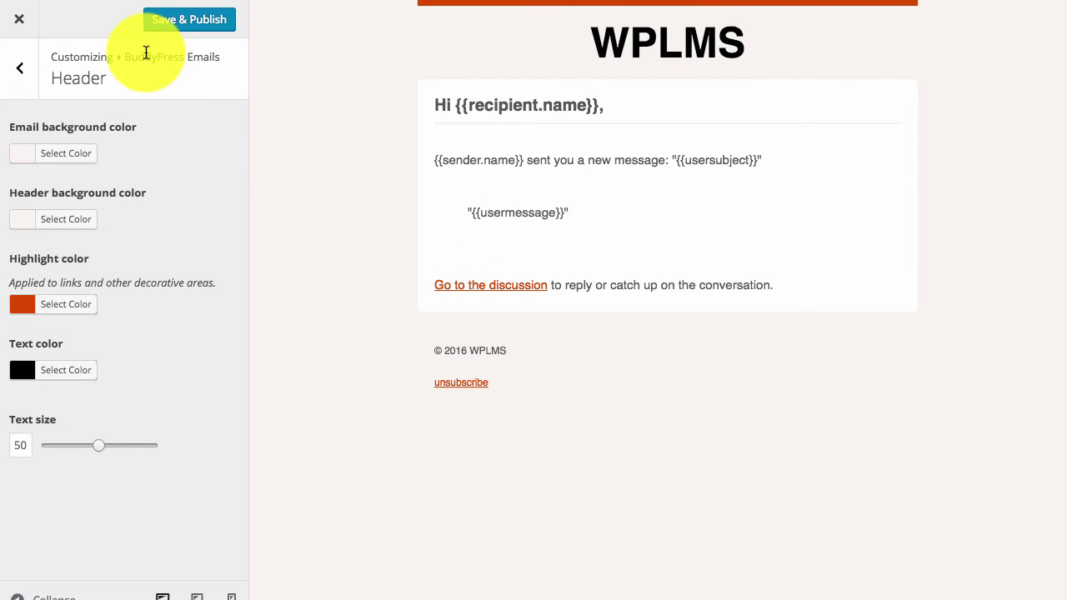
mouse_move(459, 75)
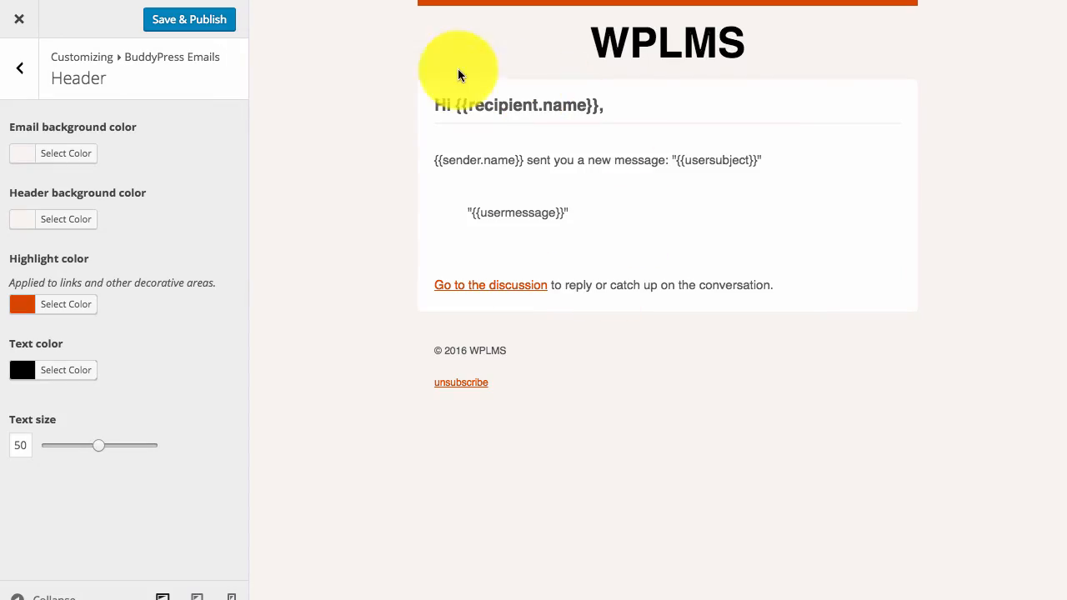
mouse_move(630, 181)
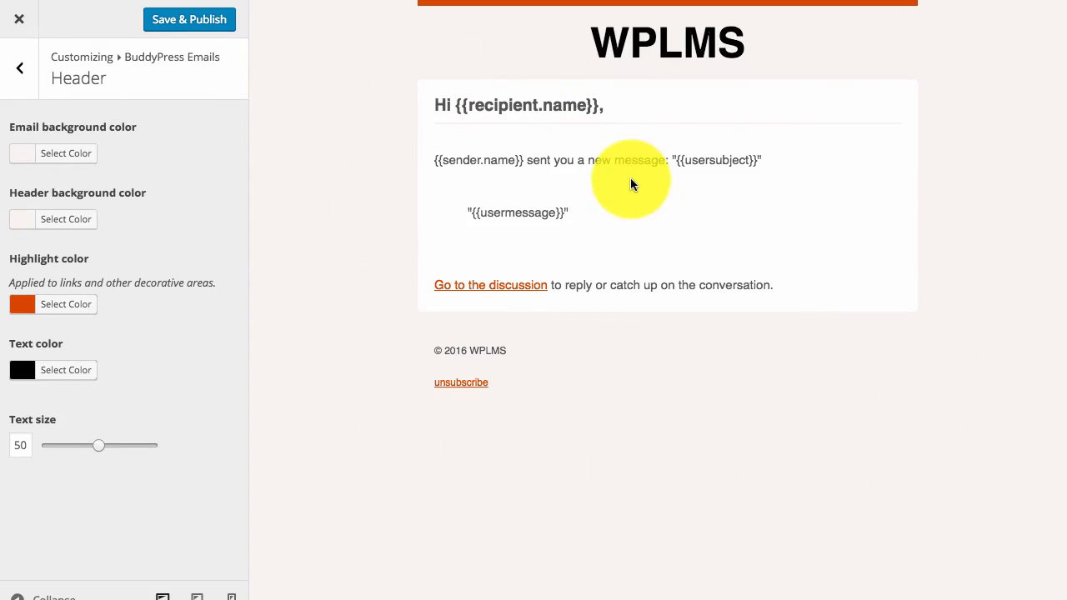
left_click(20, 20)
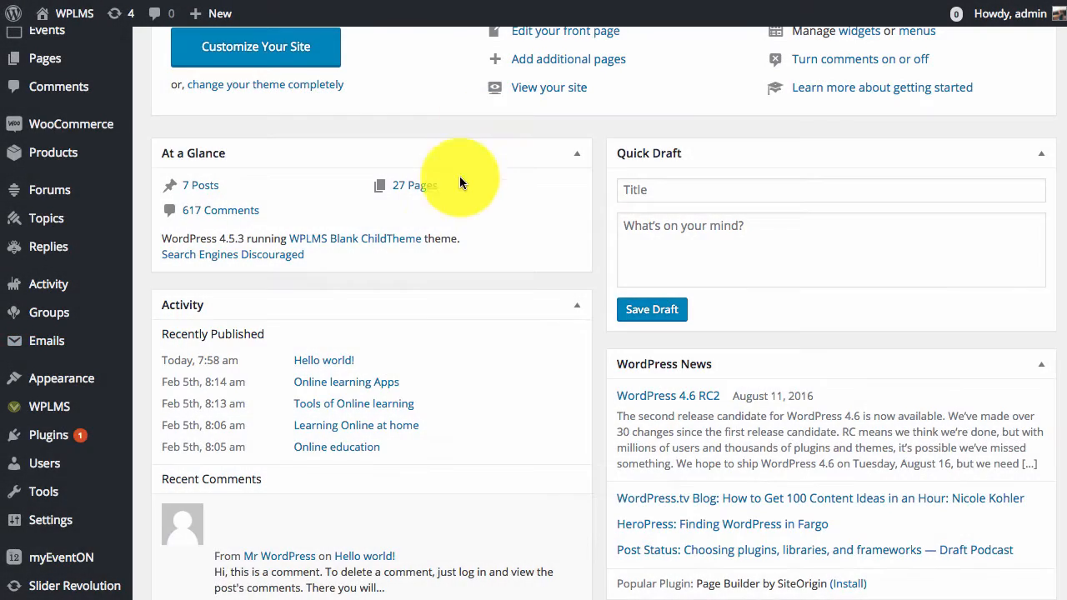
Show the WPLMS Email Template section with its customizable colours and preview
right_click(167, 337)
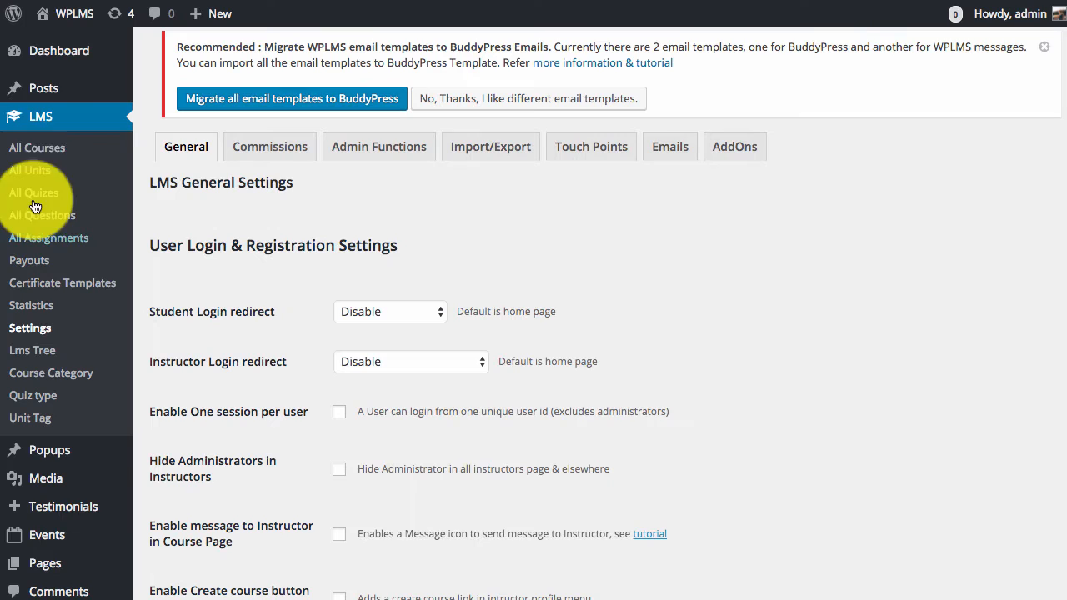
mouse_move(590, 146)
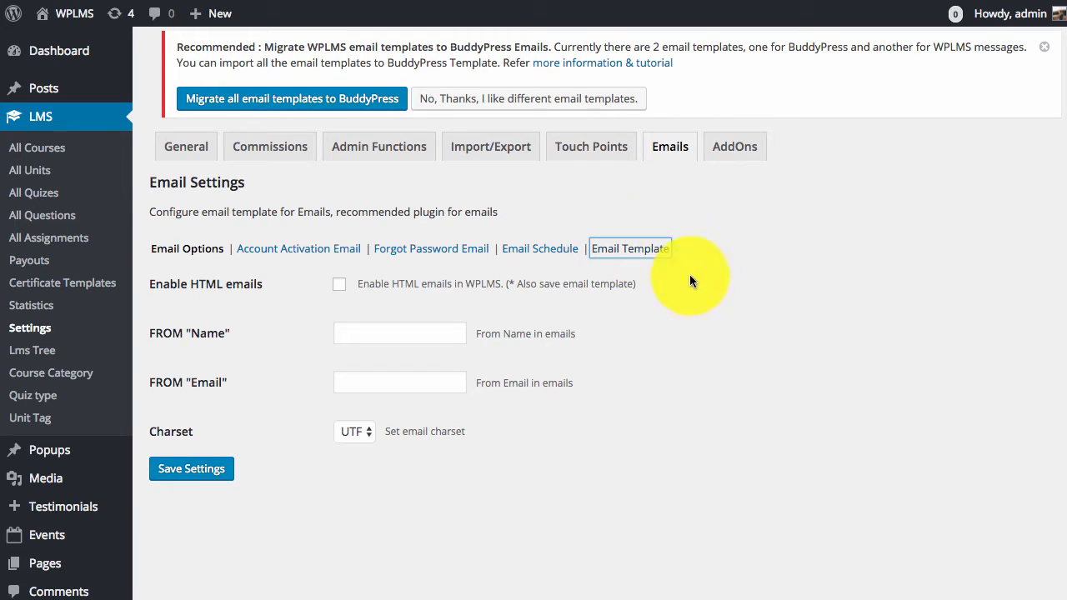
left_click(628, 248)
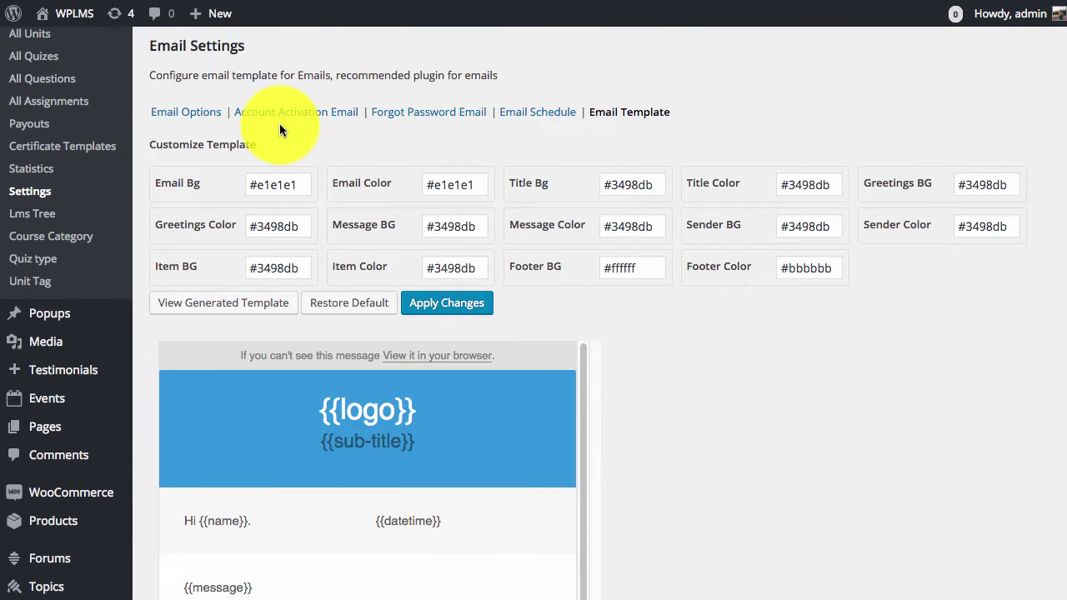
scroll("up", 3)
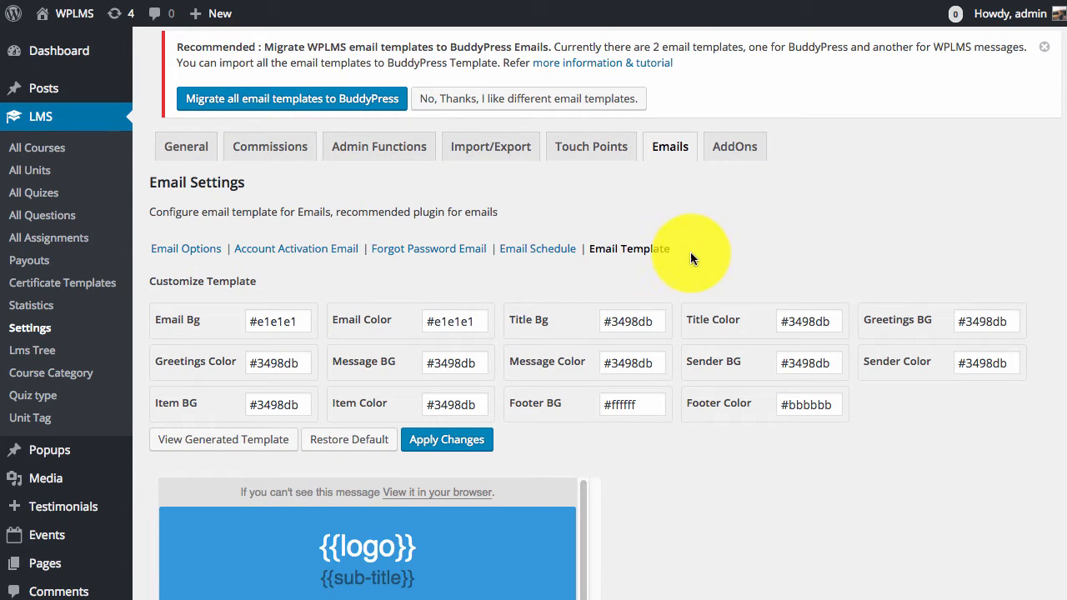
scroll("down", 3)
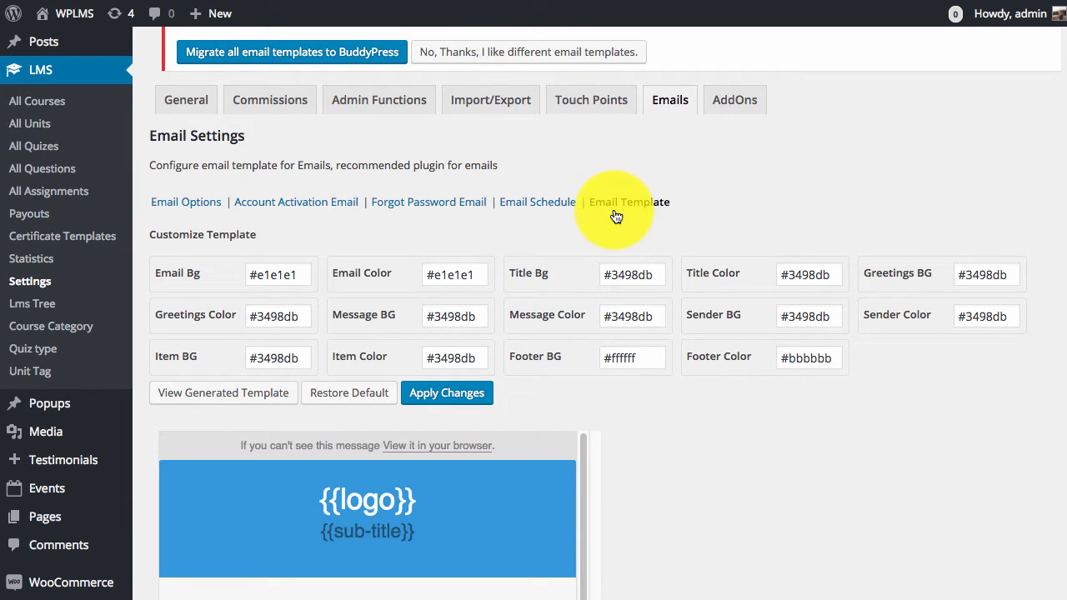
mouse_move(590, 100)
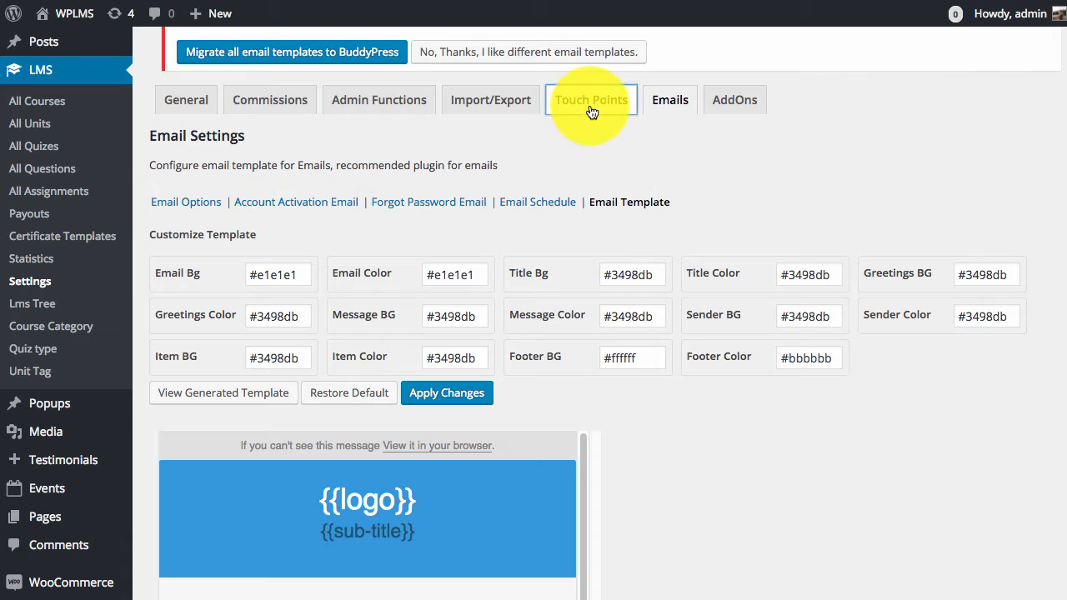
Review the Touch Points tab's student and instructor message, notification and email toggles per event
left_click(590, 100)
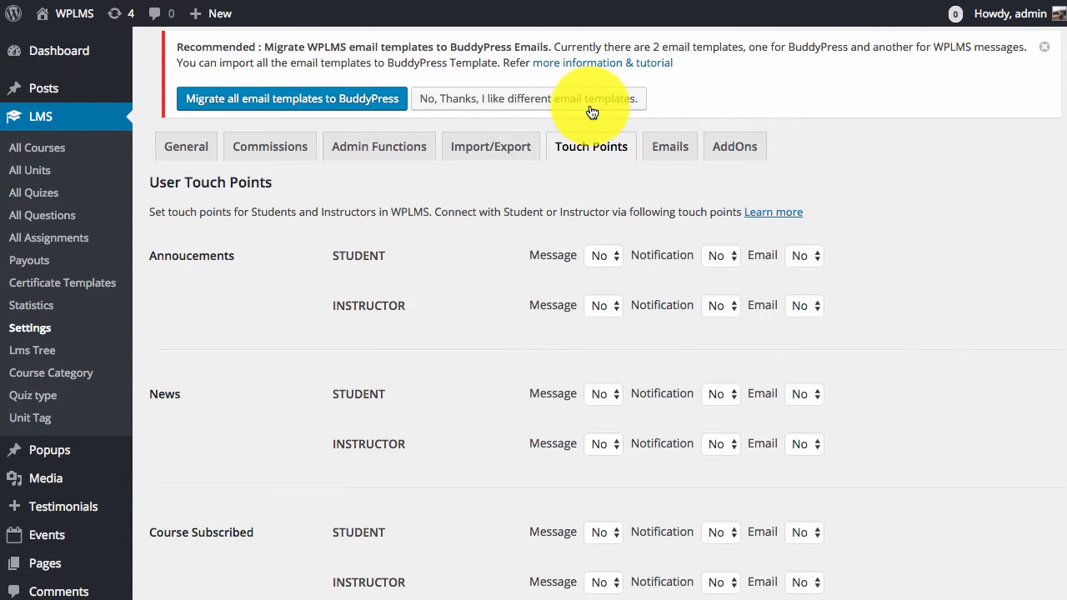
mouse_move(232, 290)
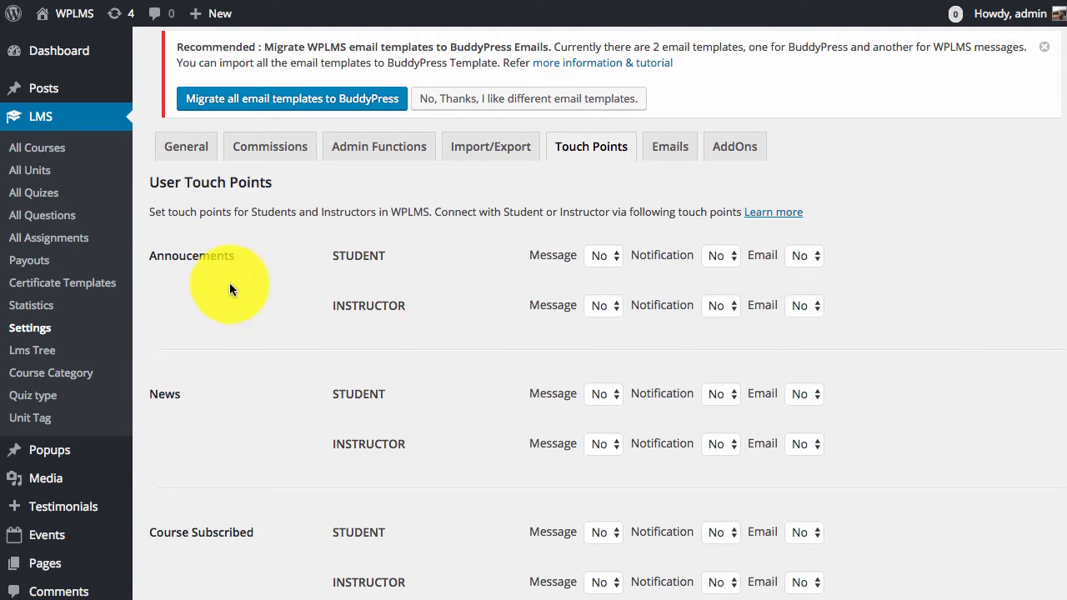
scroll("down", 3)
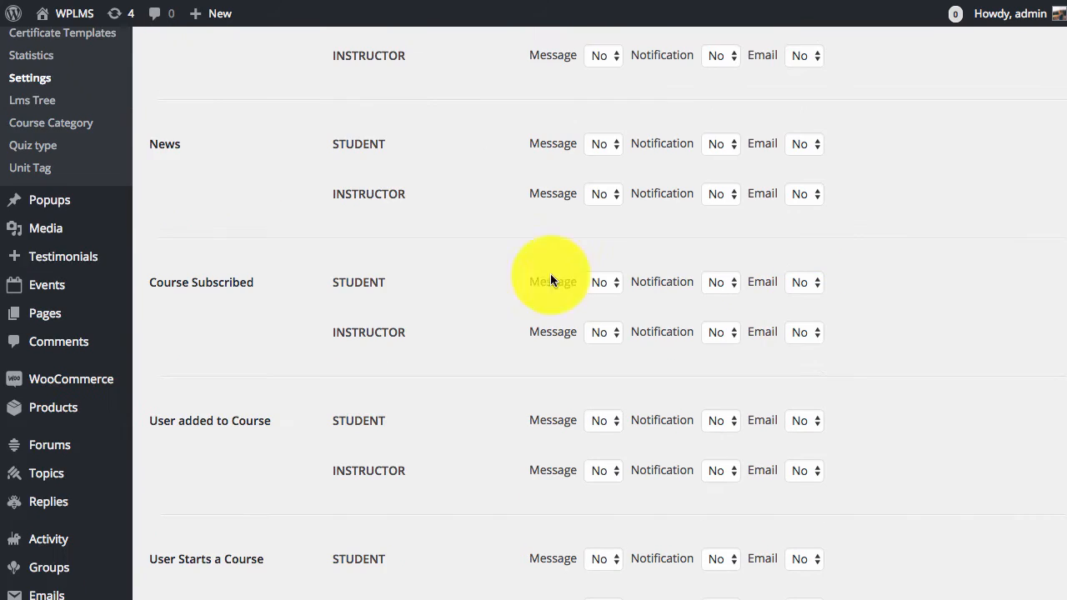
scroll("up", 3)
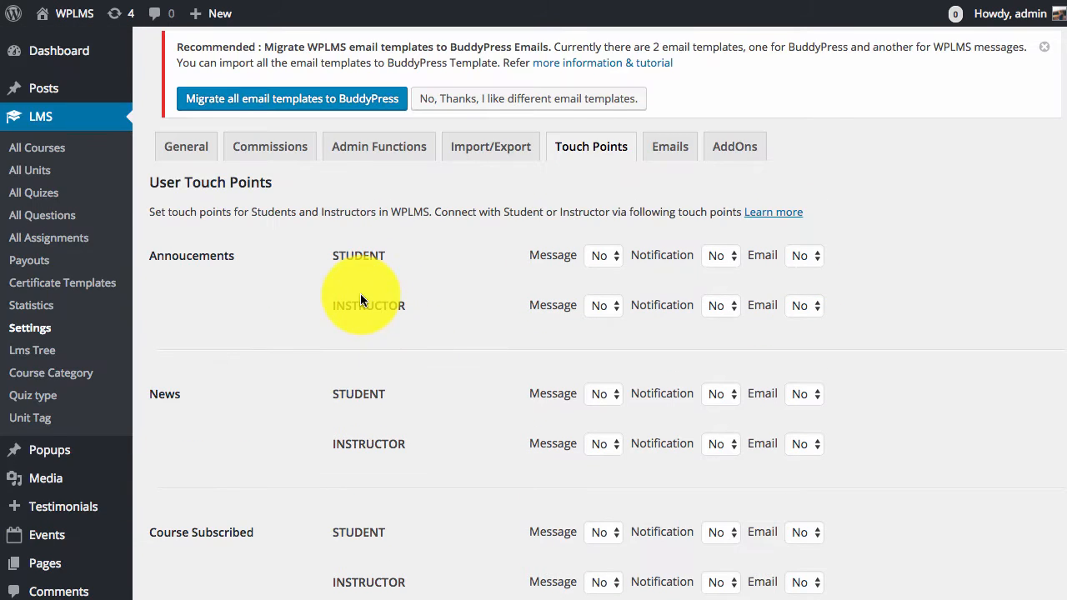
scroll("down", 3)
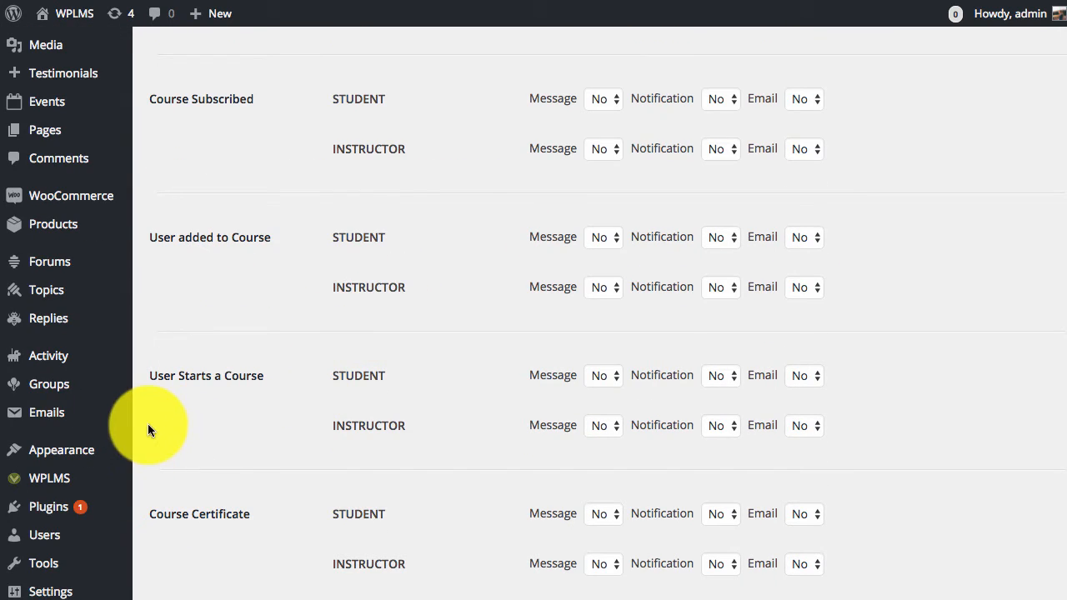
scroll("up", 3)
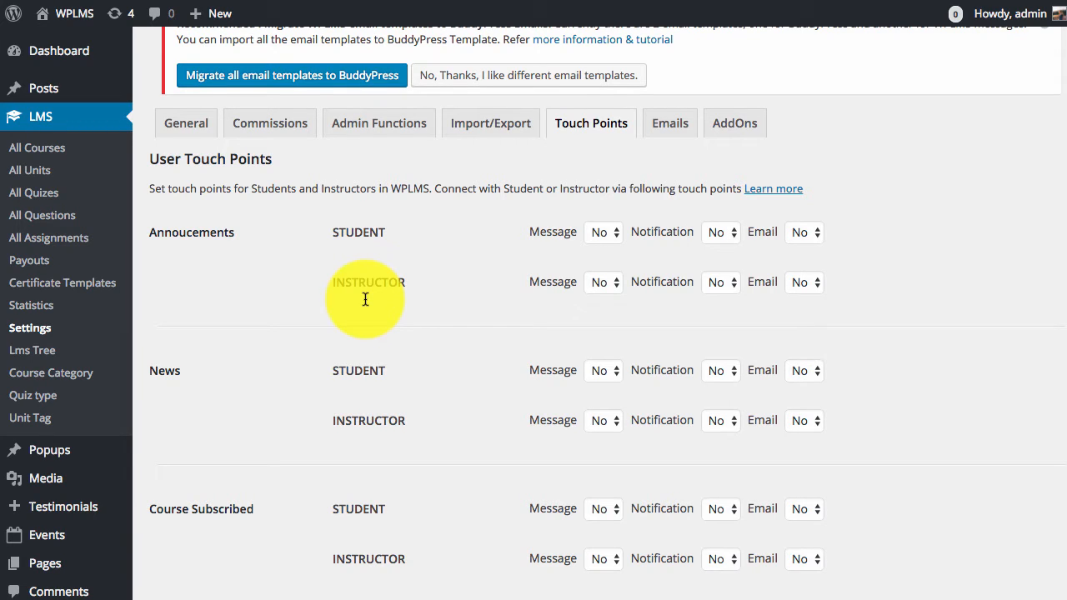
scroll("up", 3)
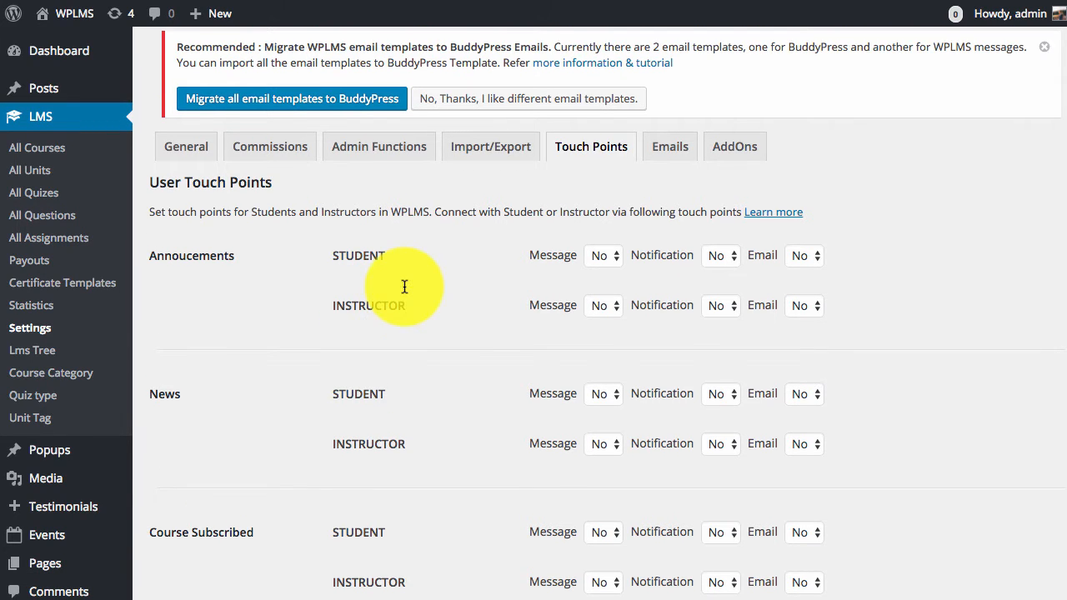
mouse_move(420, 295)
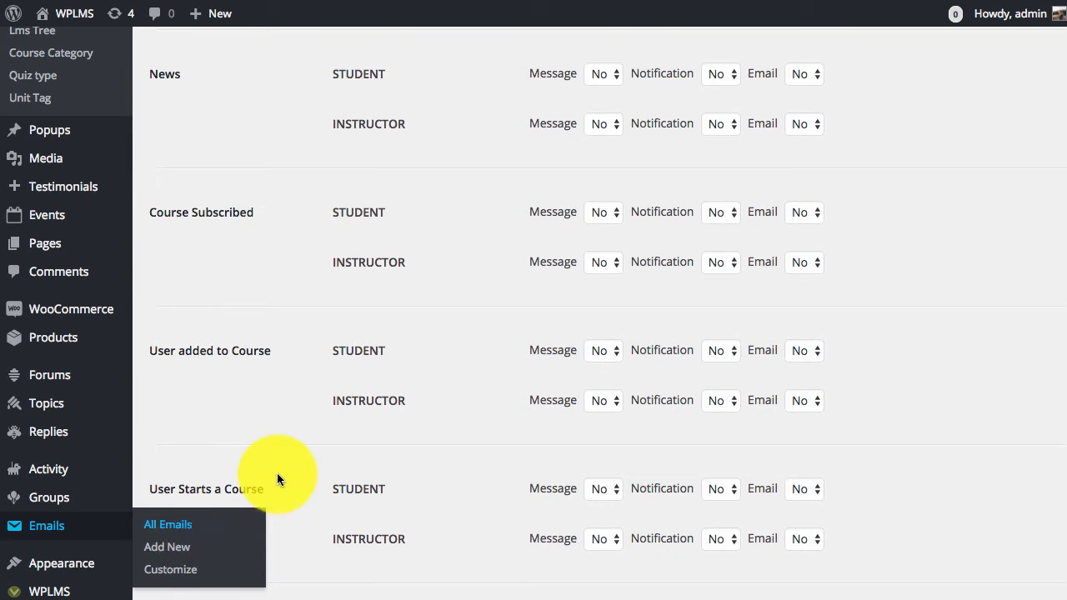
View the rejected group membership request email in its editor from the BuddyPress Emails list, then return to the dashboard
left_click(167, 523)
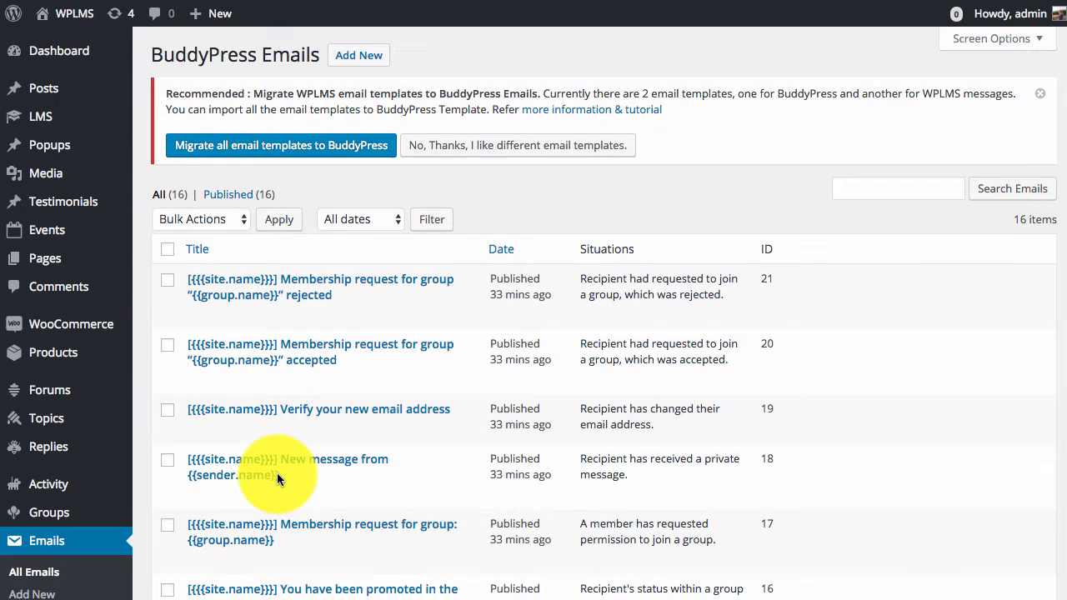
scroll("down", 3)
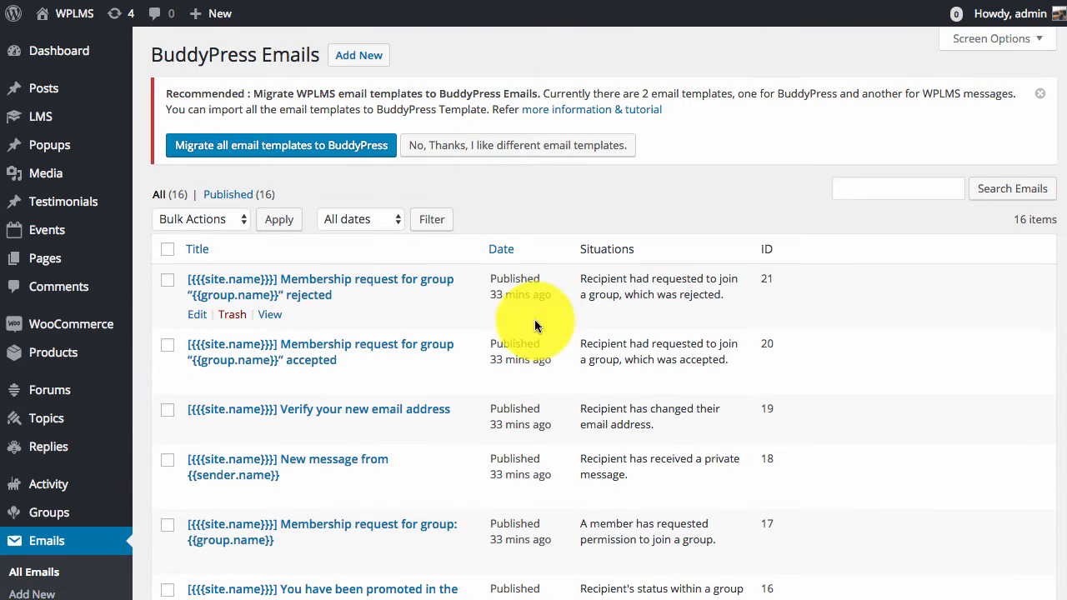
mouse_move(467, 313)
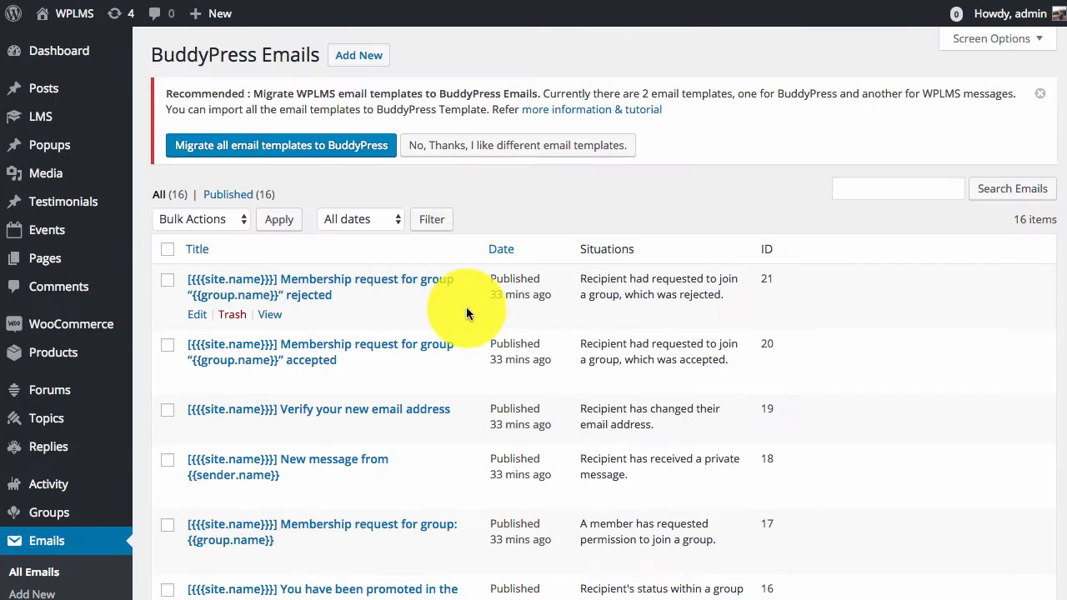
mouse_move(197, 320)
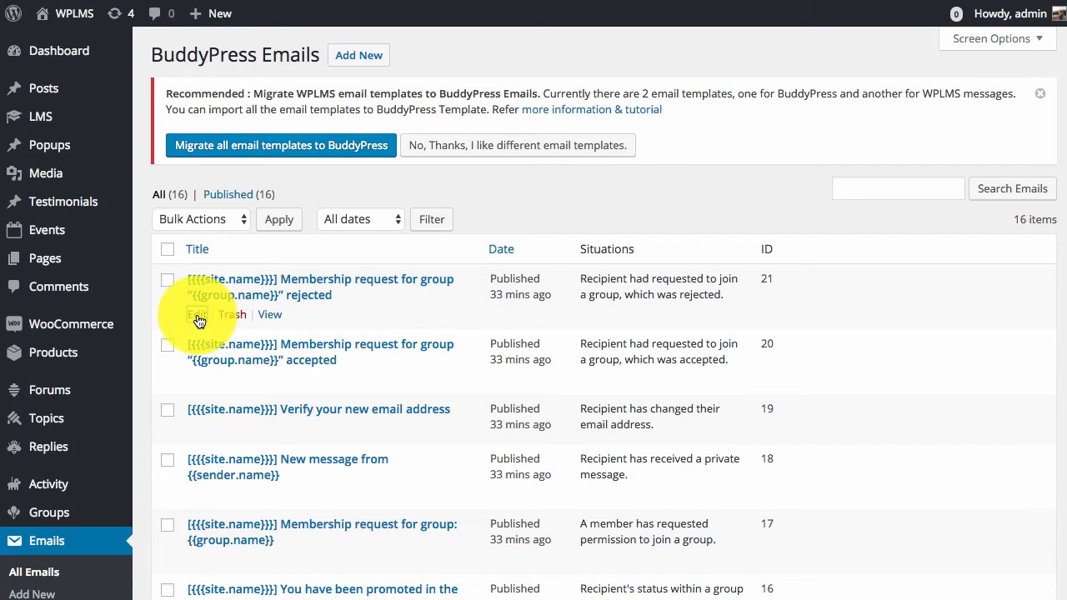
left_click(196, 314)
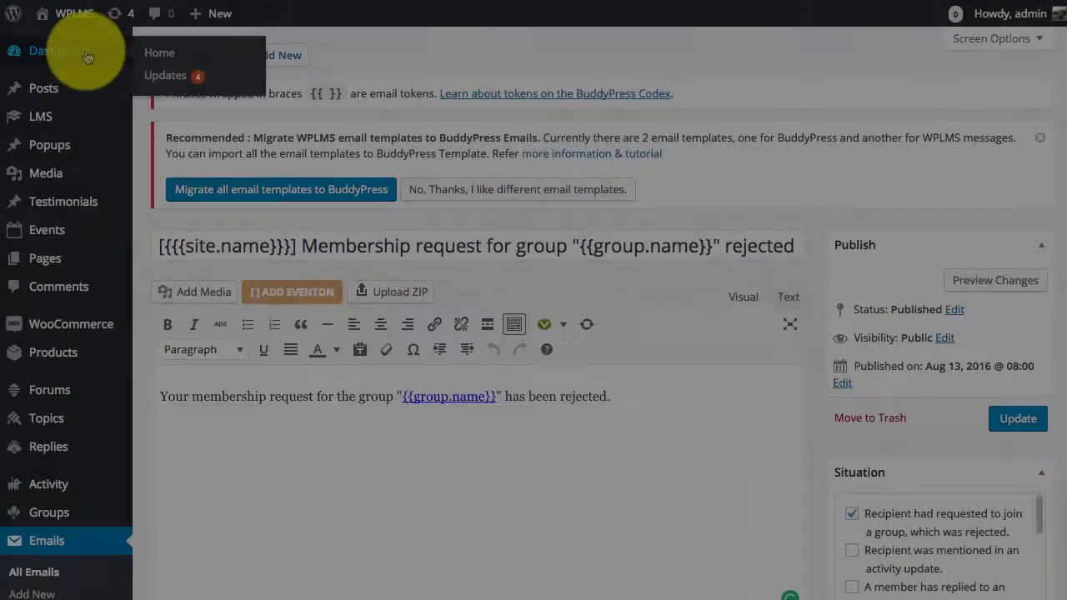
left_click(59, 50)
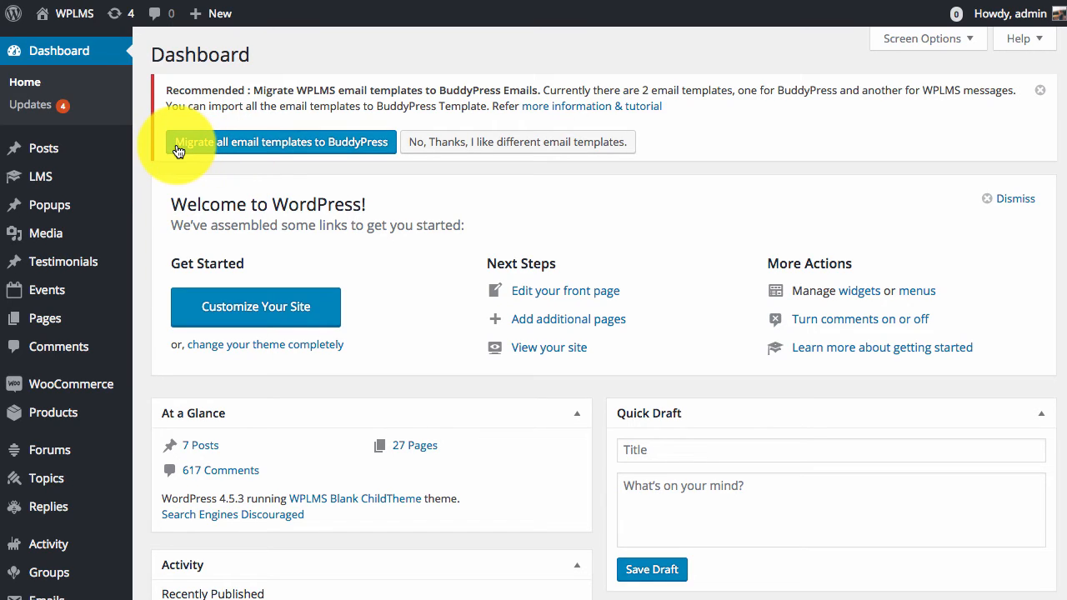
mouse_move(363, 147)
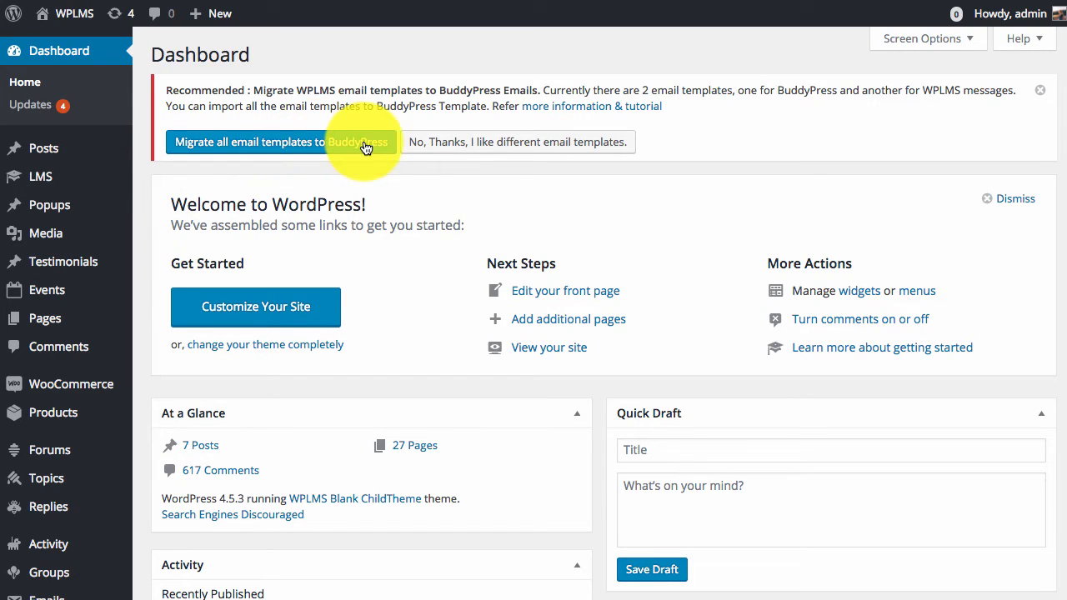
mouse_move(387, 172)
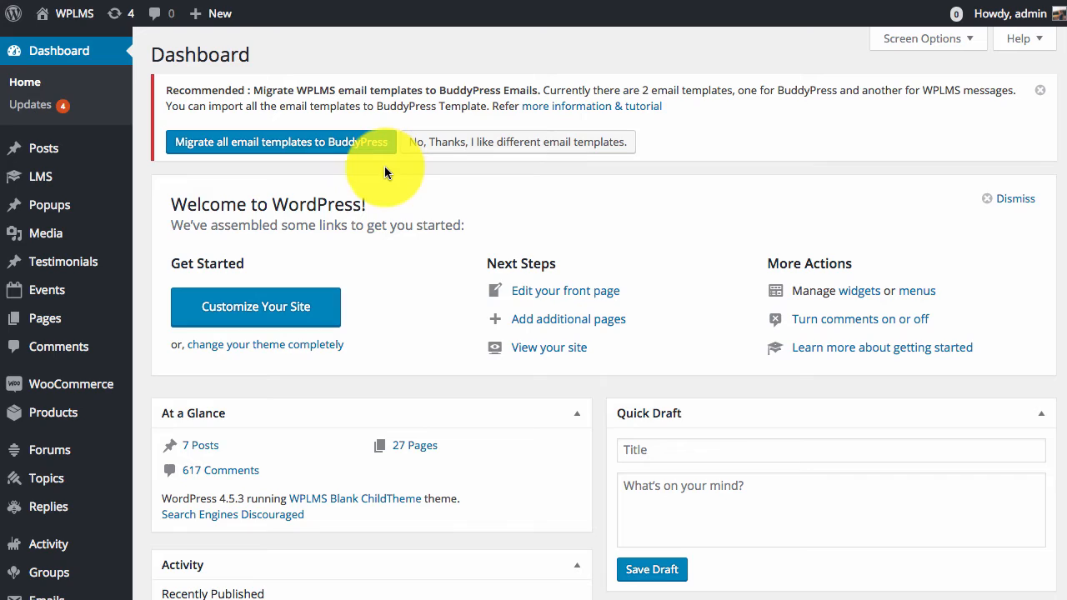
mouse_move(406, 153)
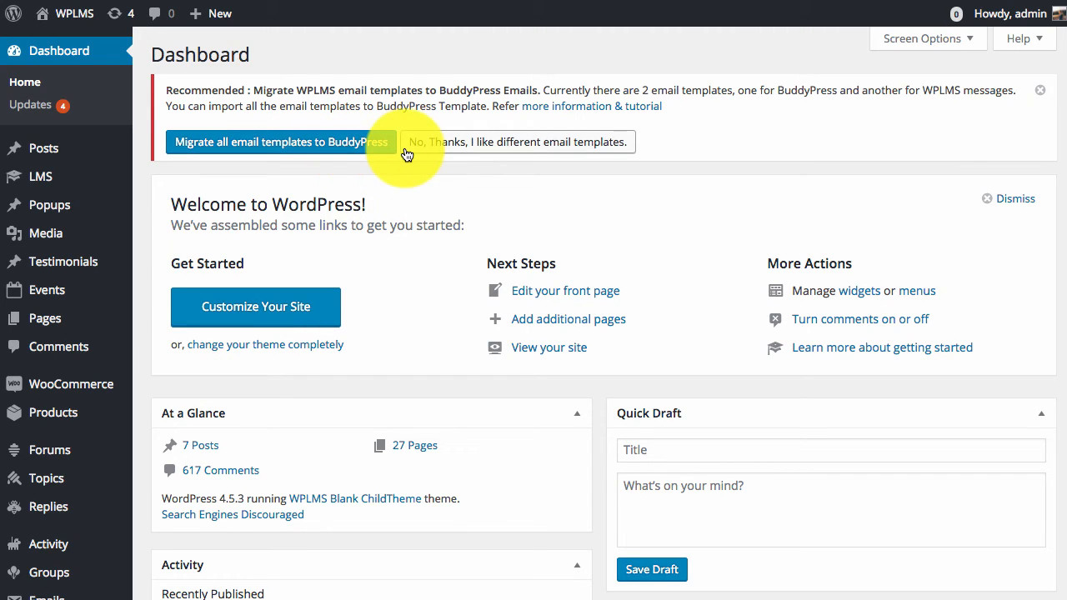
mouse_move(495, 154)
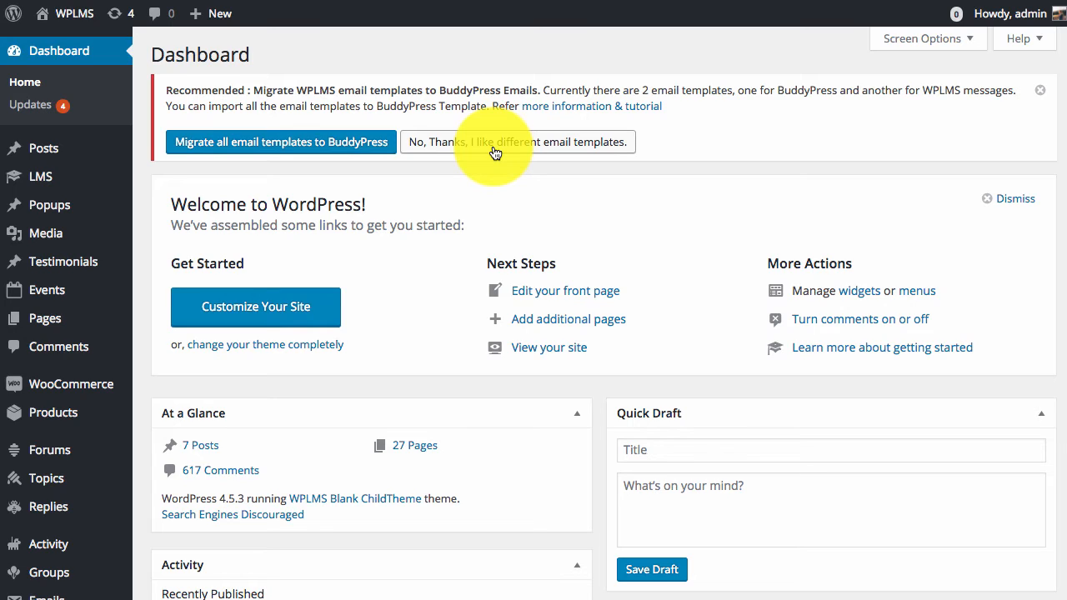
mouse_move(257, 172)
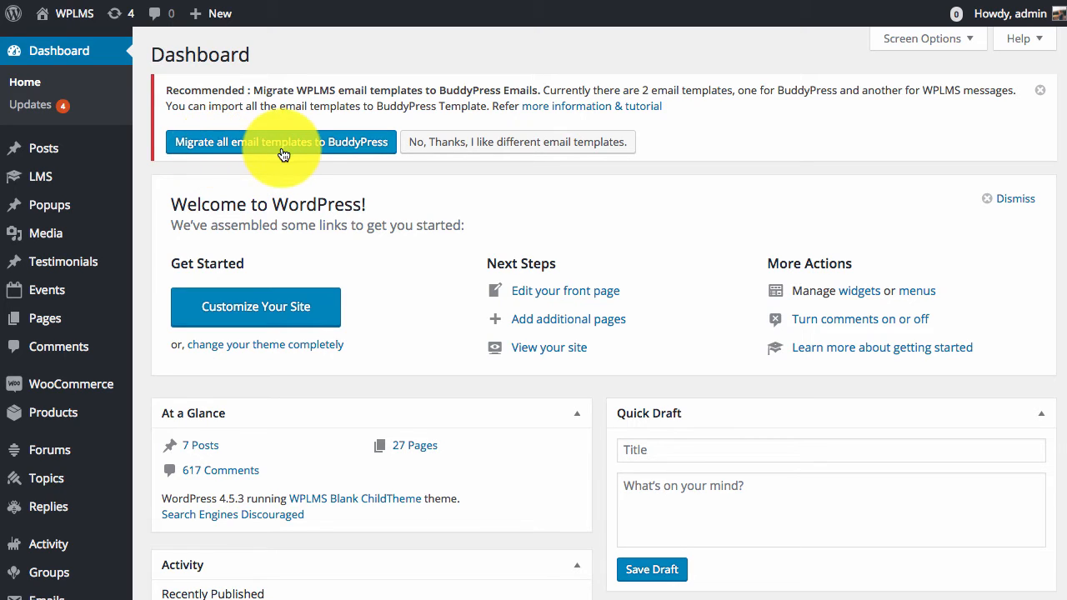
Run the migration of all WPLMS email templates into BuddyPress Emails
left_click(280, 142)
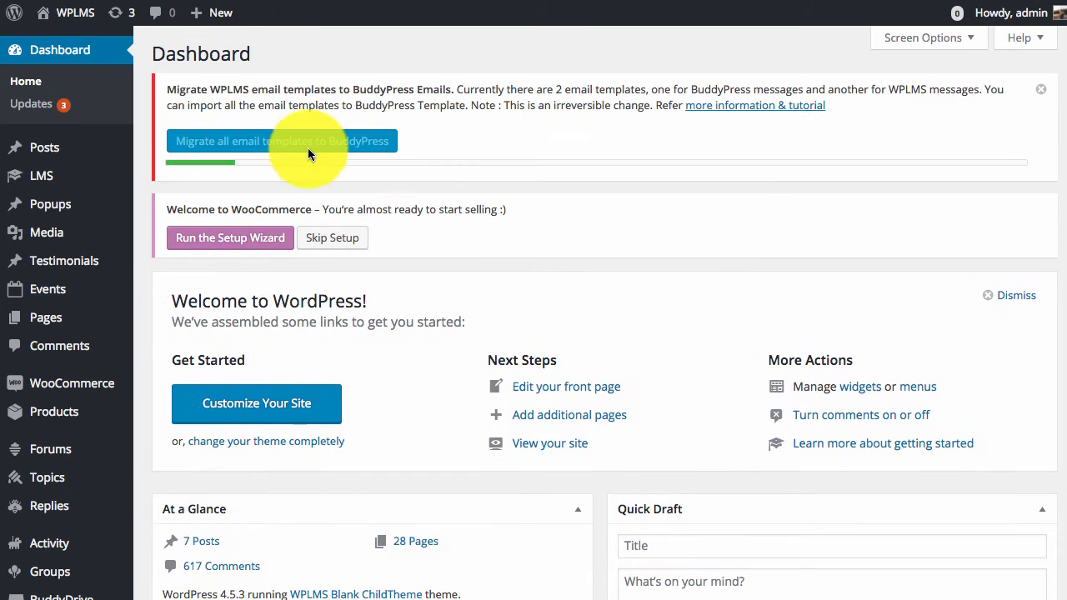
left_click(283, 140)
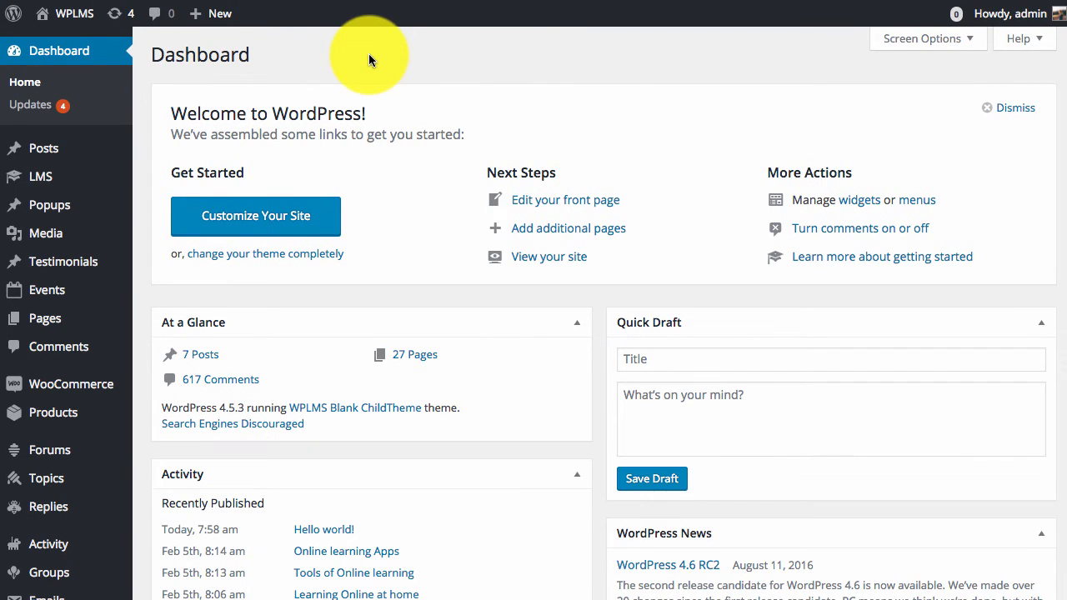
scroll("down", 3)
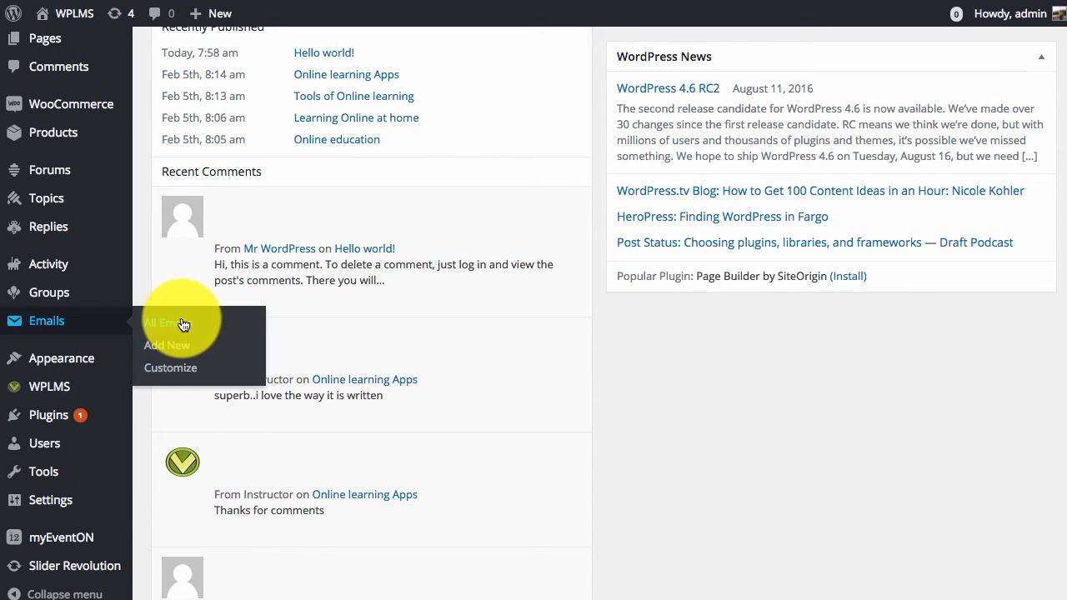
Scan the 79 published BuddyPress email templates and get link options for the 'You completed unit' email's Edit link
left_click(160, 323)
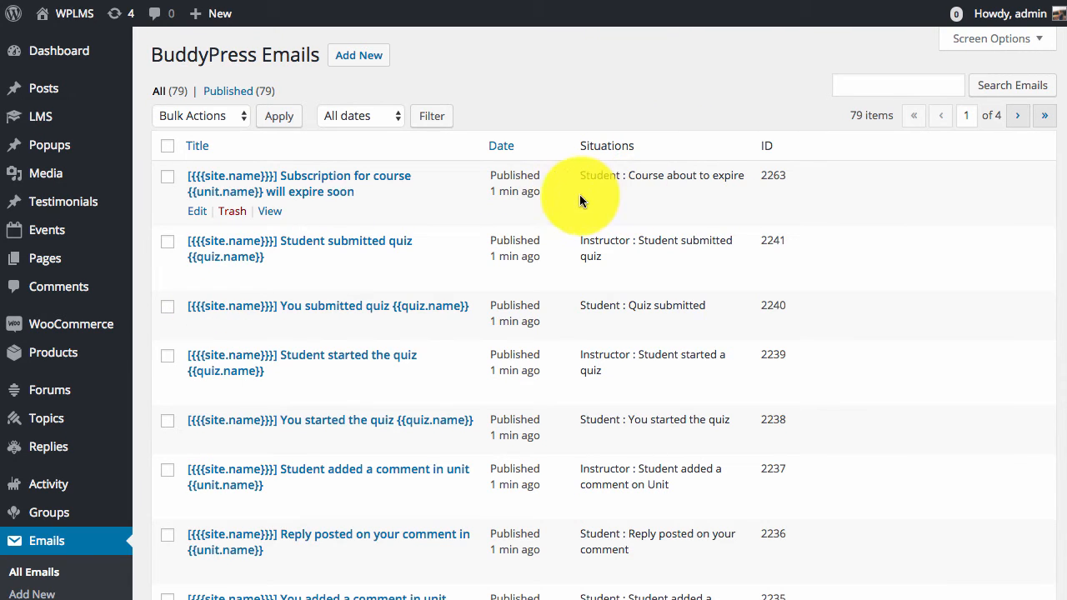
scroll("down", 3)
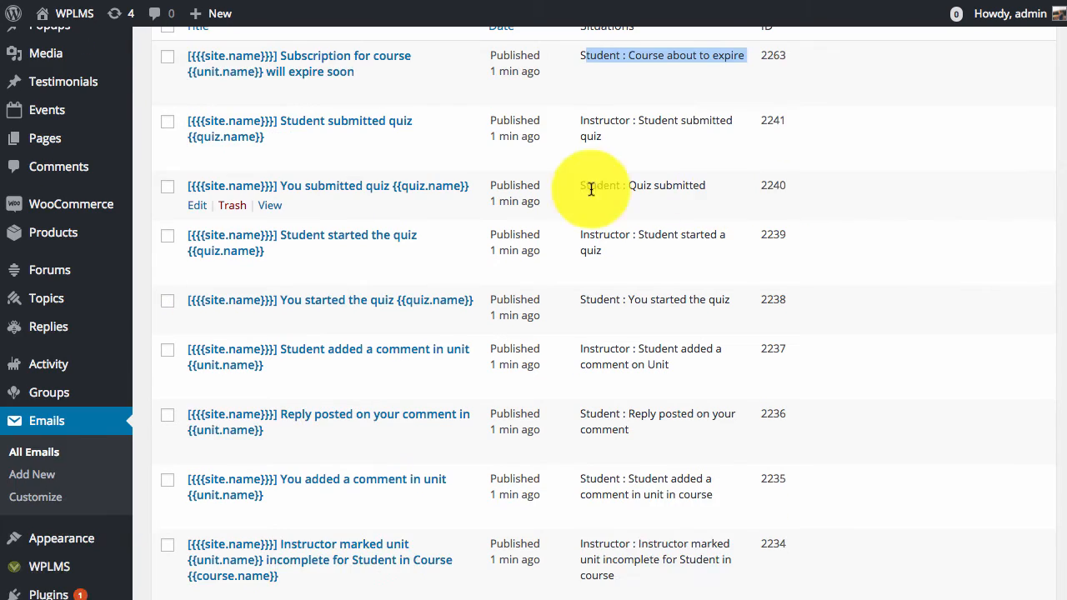
scroll("down", 3)
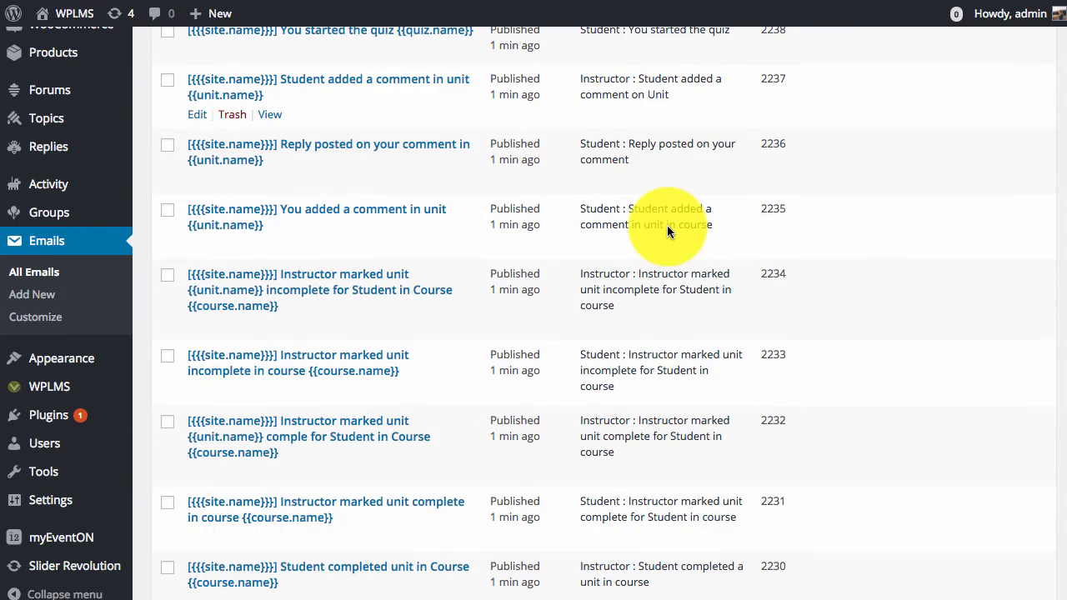
scroll("down", 3)
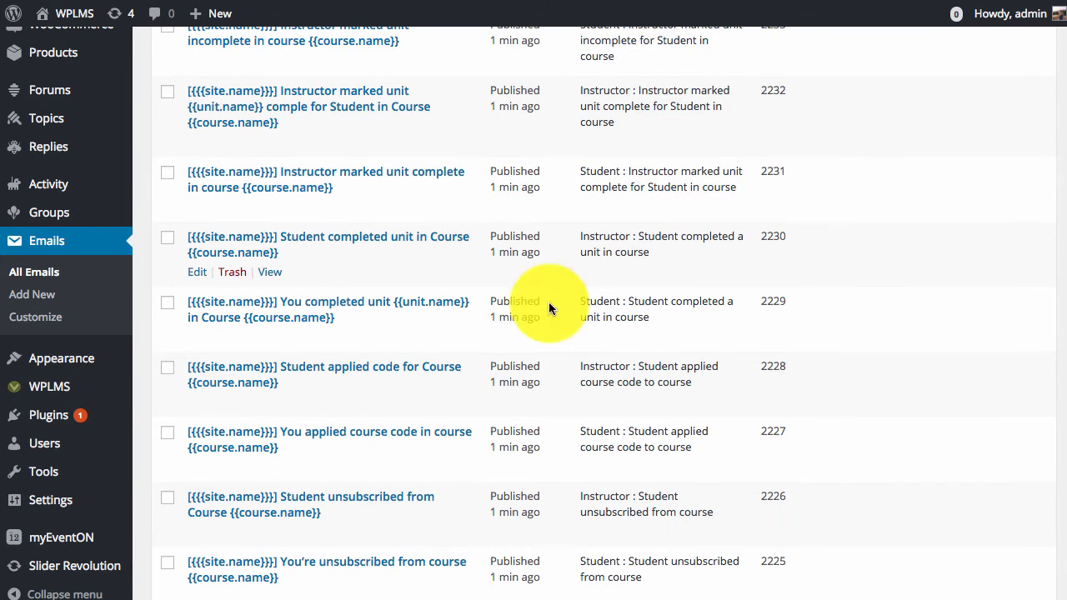
right_click(197, 272)
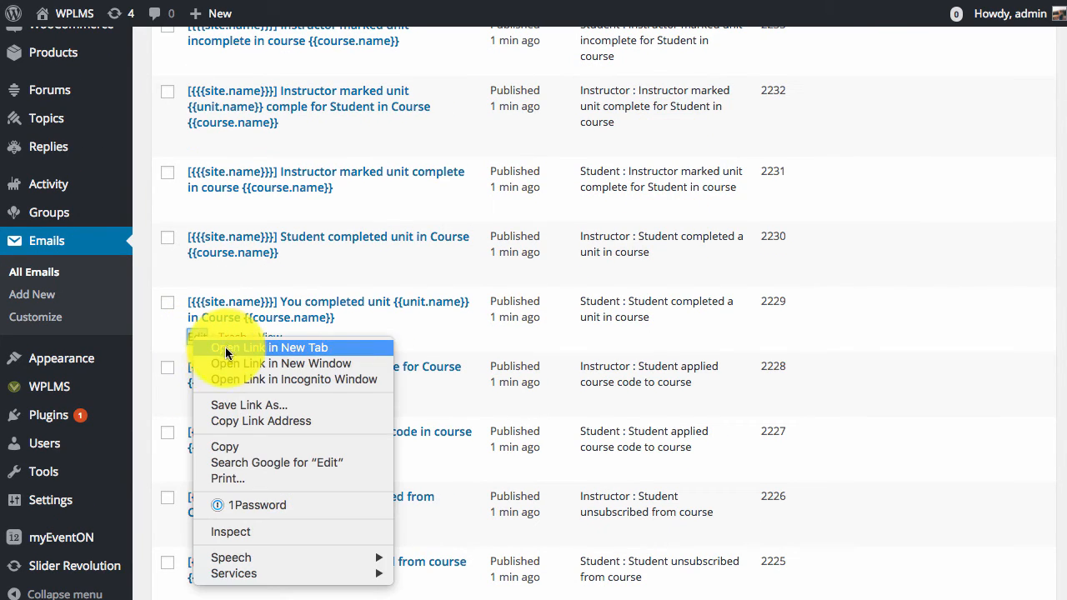
Edit the 'You completed unit in Course' email in a new tab and highlight its unit and course tokens
left_click(263, 349)
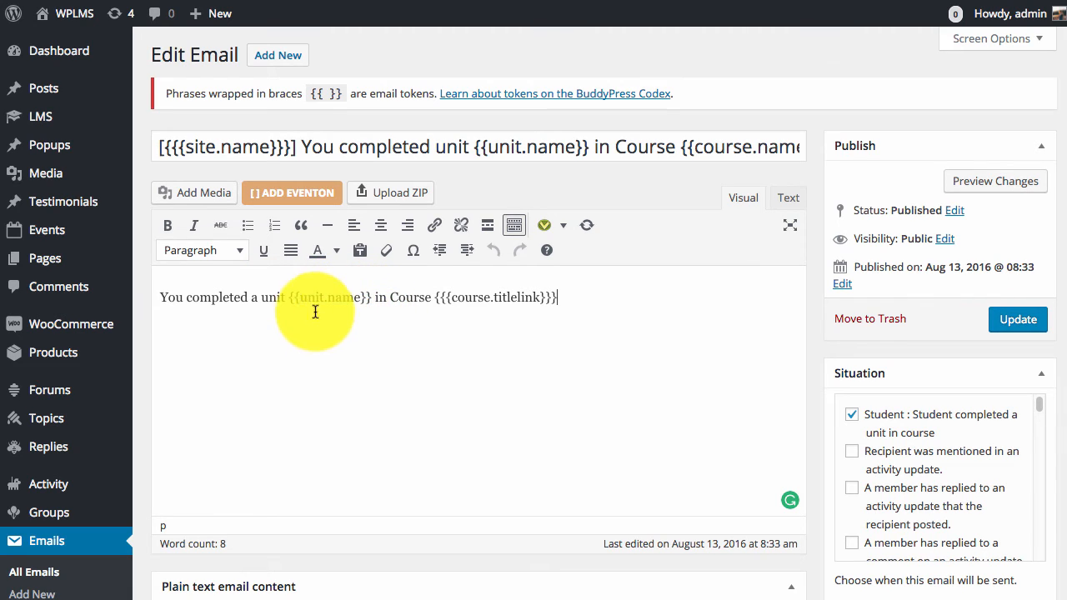
double_click(324, 296)
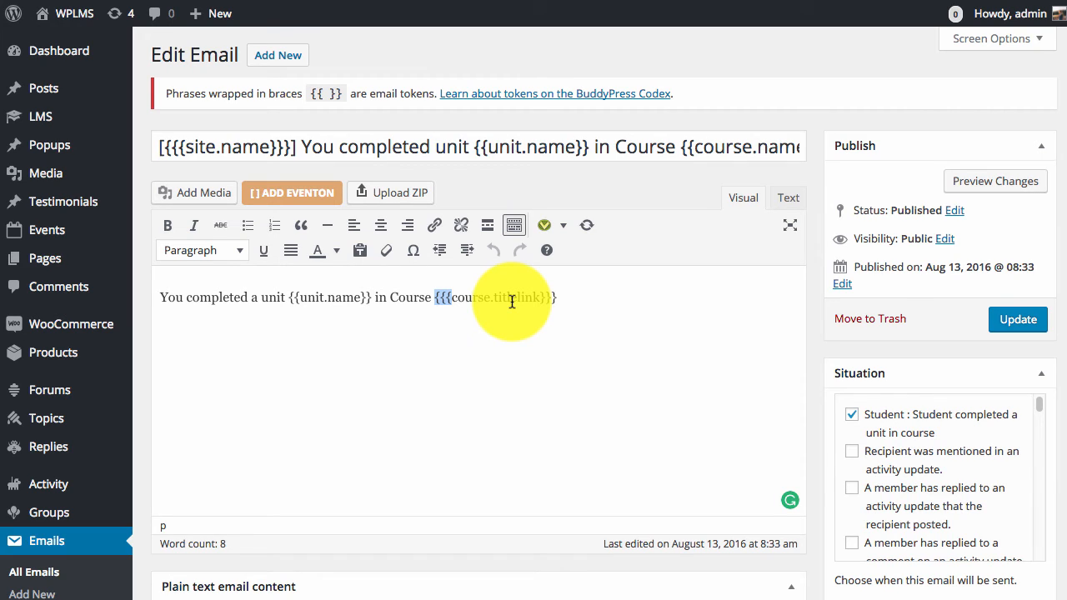
mouse_move(354, 225)
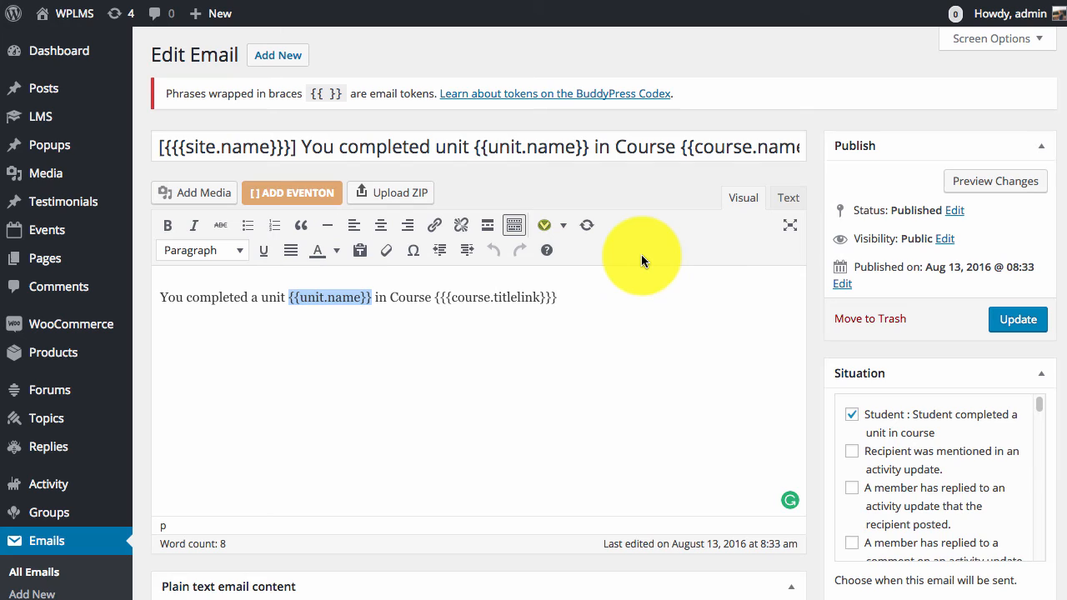
mouse_move(629, 289)
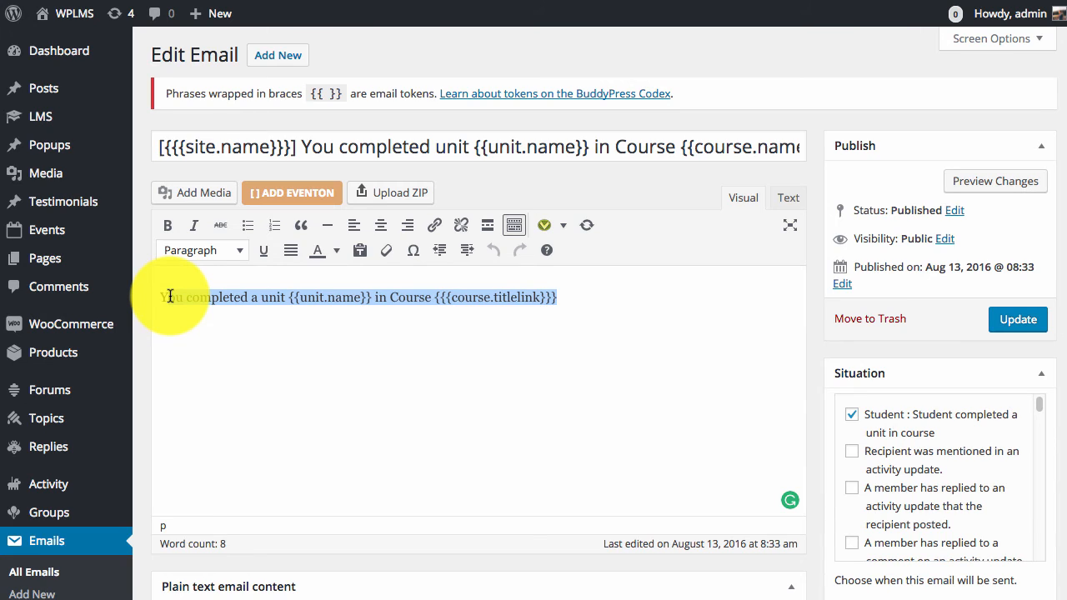
Return to the dashboard and go to the LMS settings' General tab
left_click(59, 50)
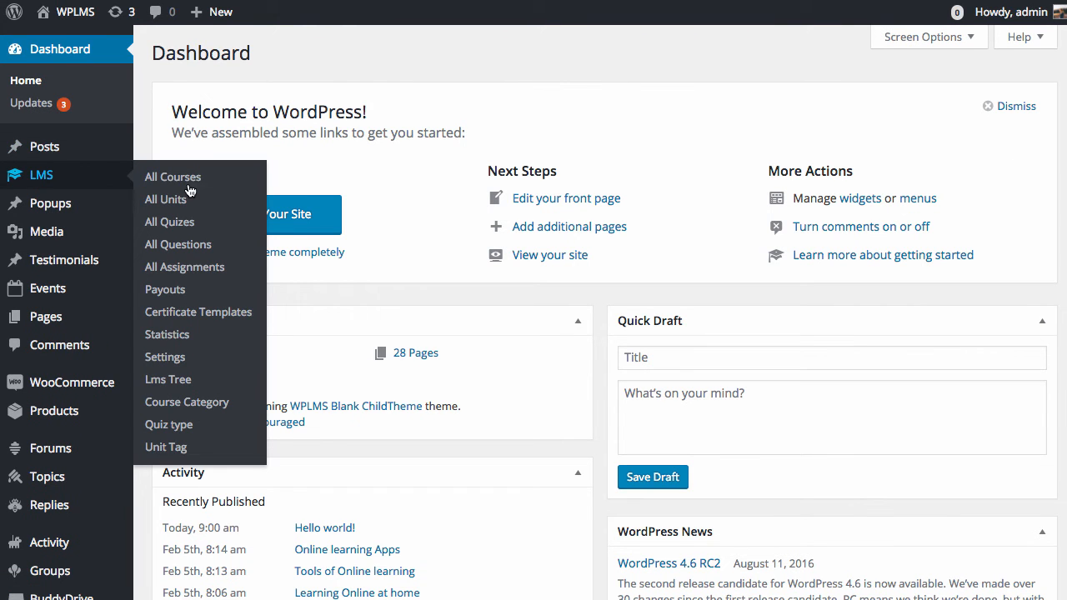
mouse_move(165, 357)
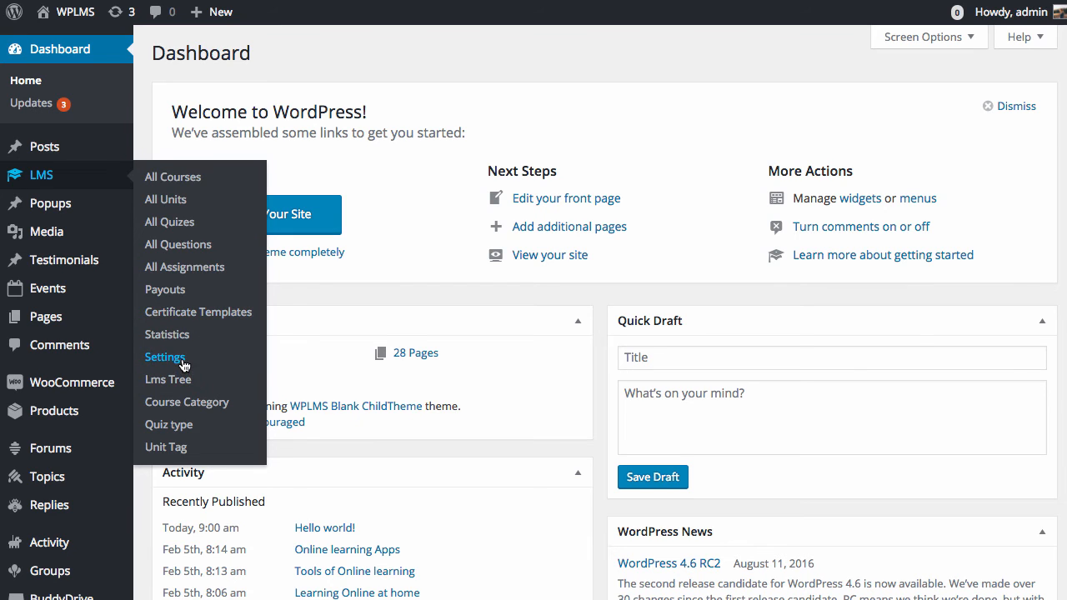
left_click(165, 356)
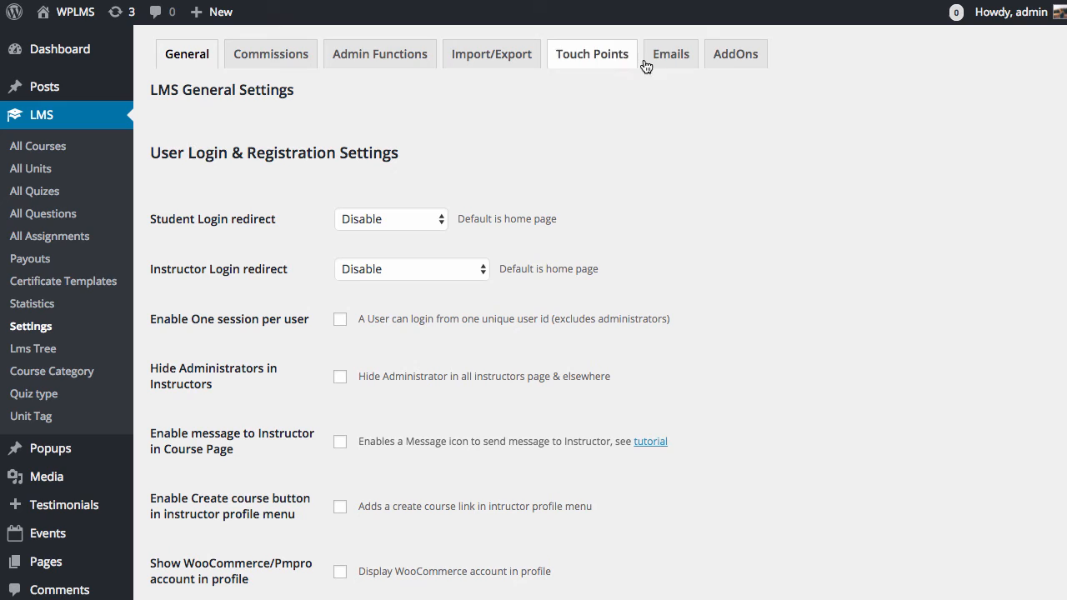
Toggle 'Enable HTML emails' on and off in the LMS Emails tab, leaving it unchecked
left_click(670, 53)
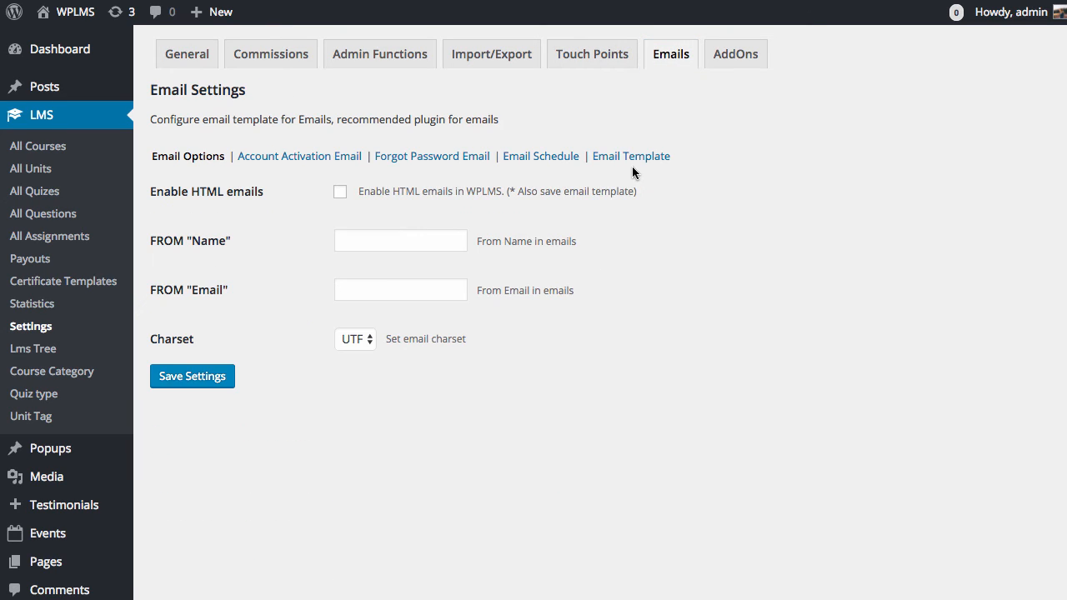
left_click(340, 192)
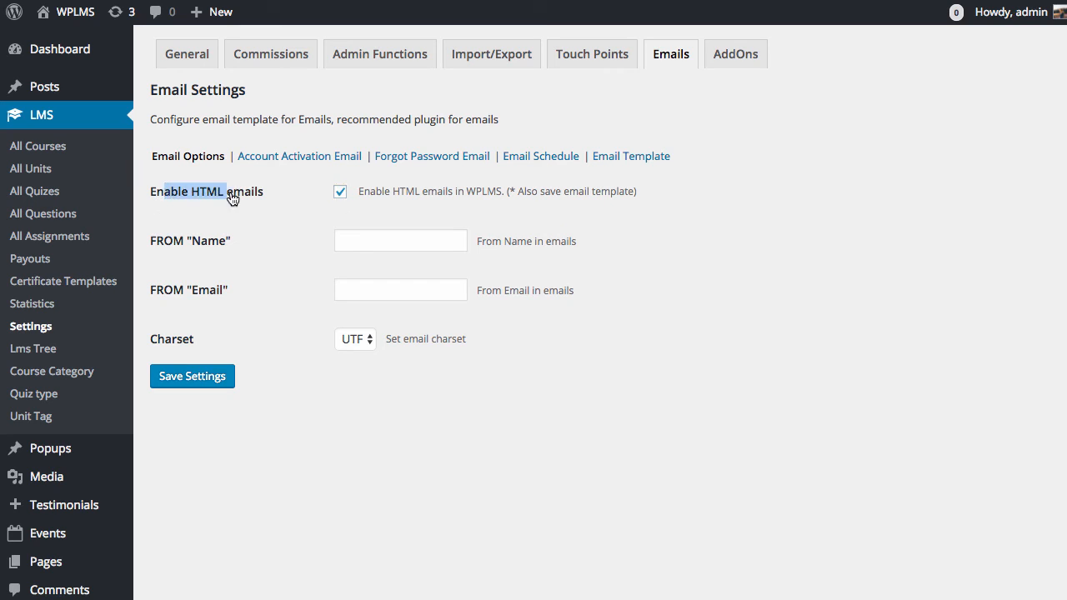
left_click(340, 192)
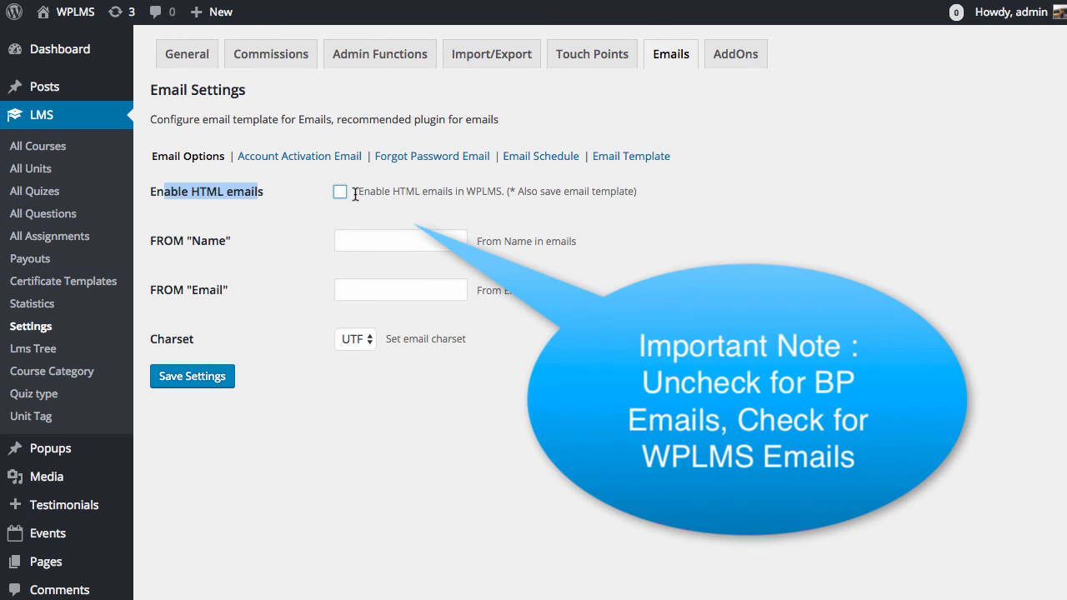
left_click(340, 191)
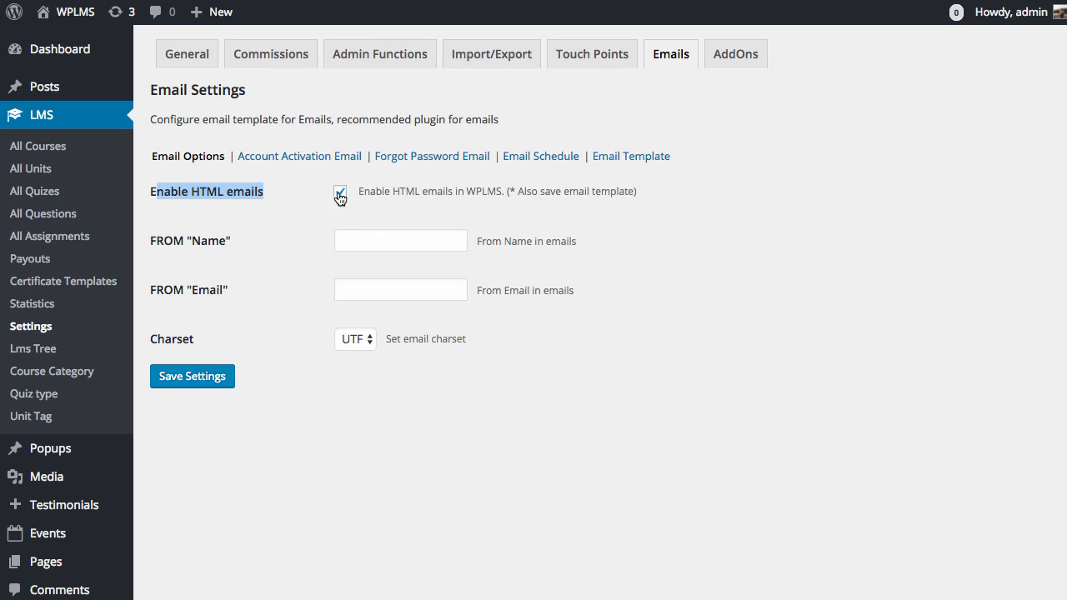
left_click(340, 192)
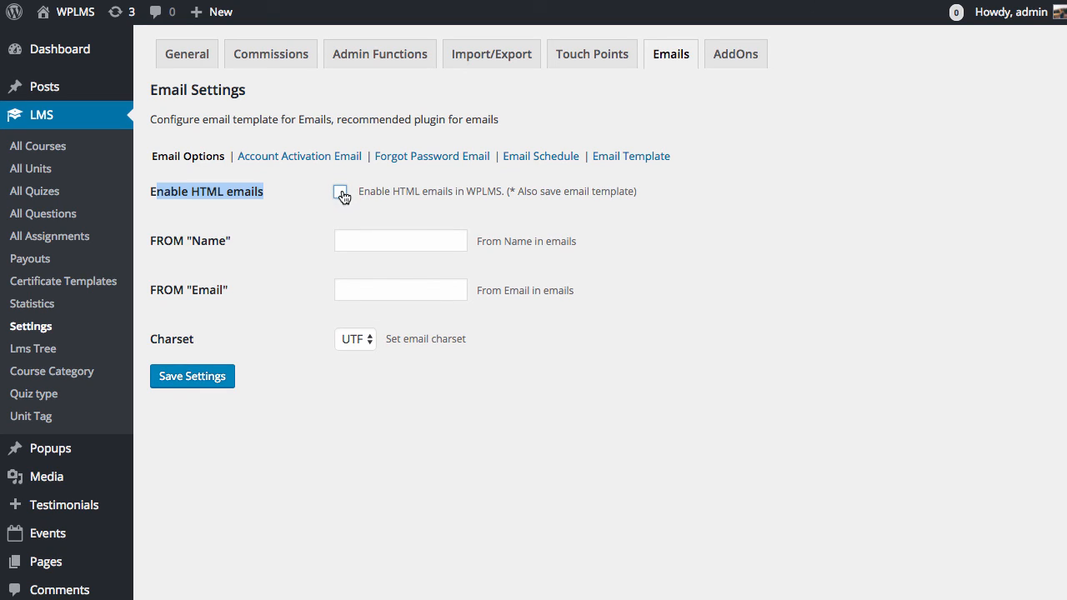
mouse_move(328, 473)
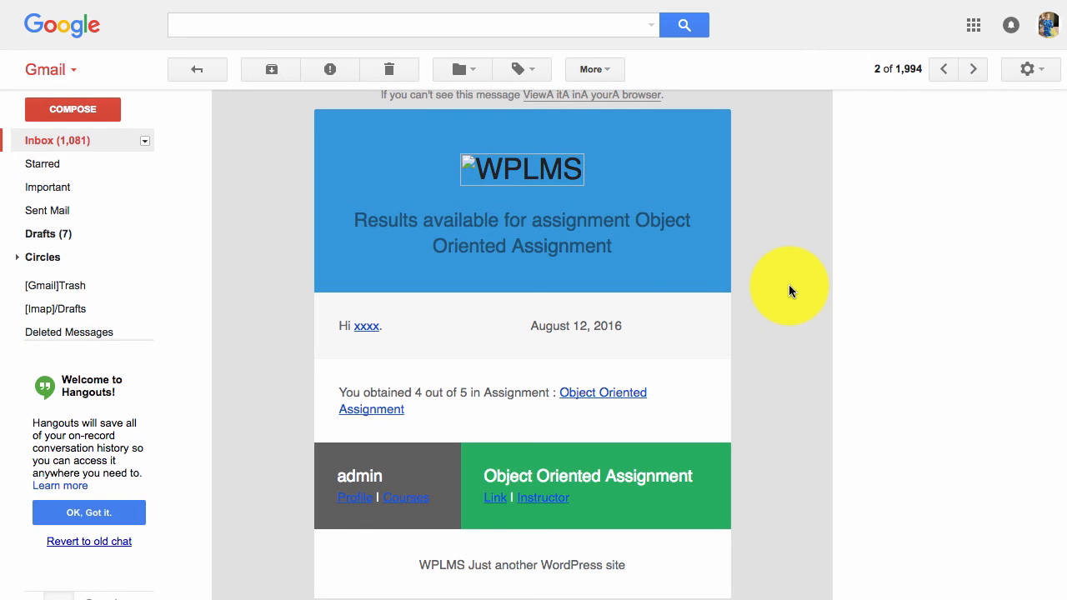
mouse_move(460, 205)
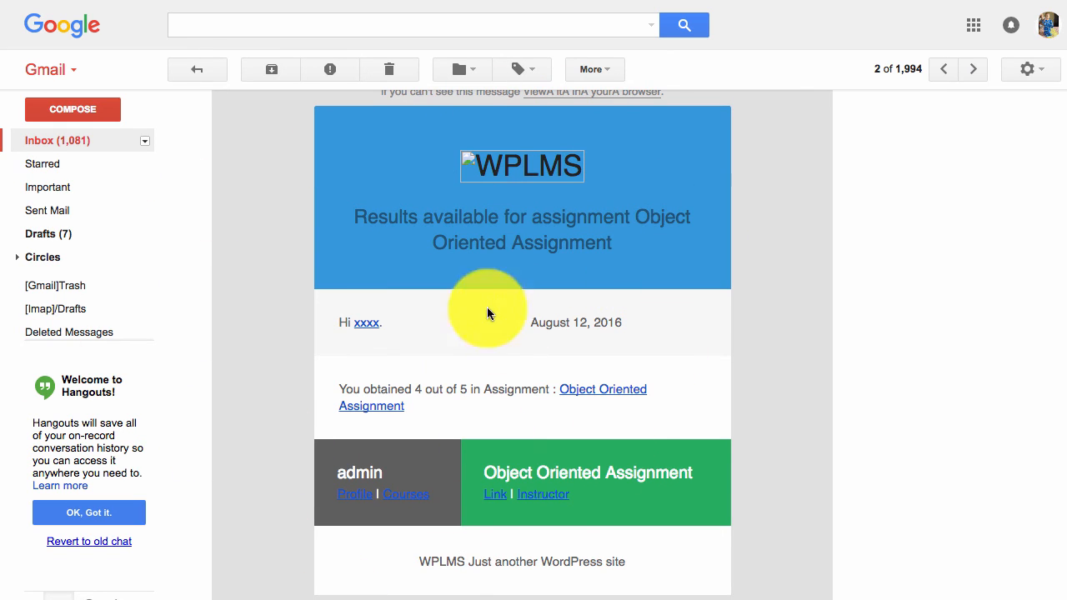
mouse_move(426, 277)
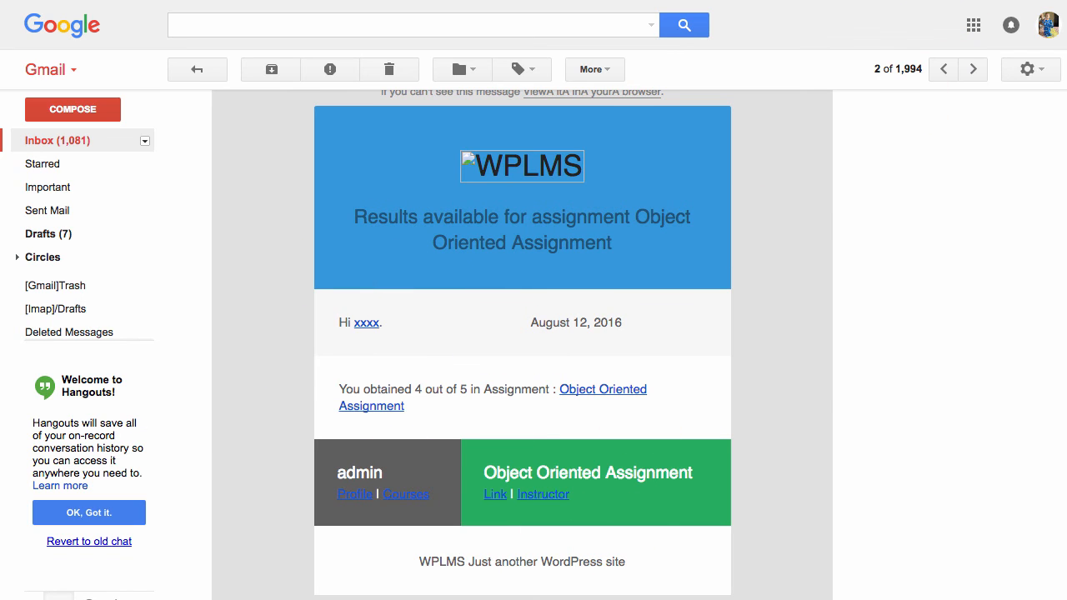
Move to the simpler BuddyPress-styled 'You obtained 4 out of 5' assignment-results email
left_click(972, 68)
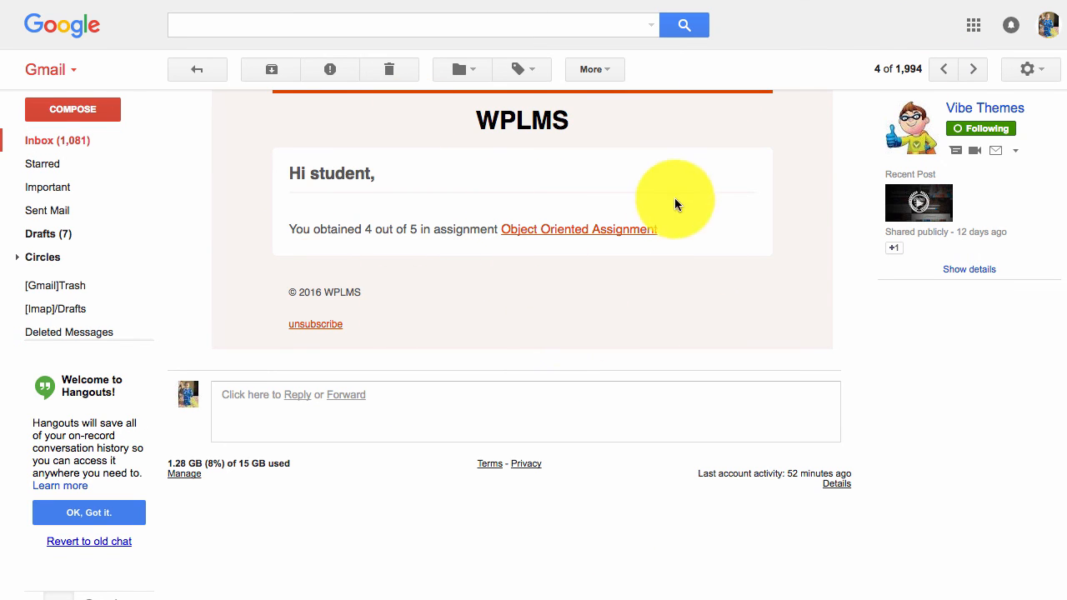
mouse_move(527, 228)
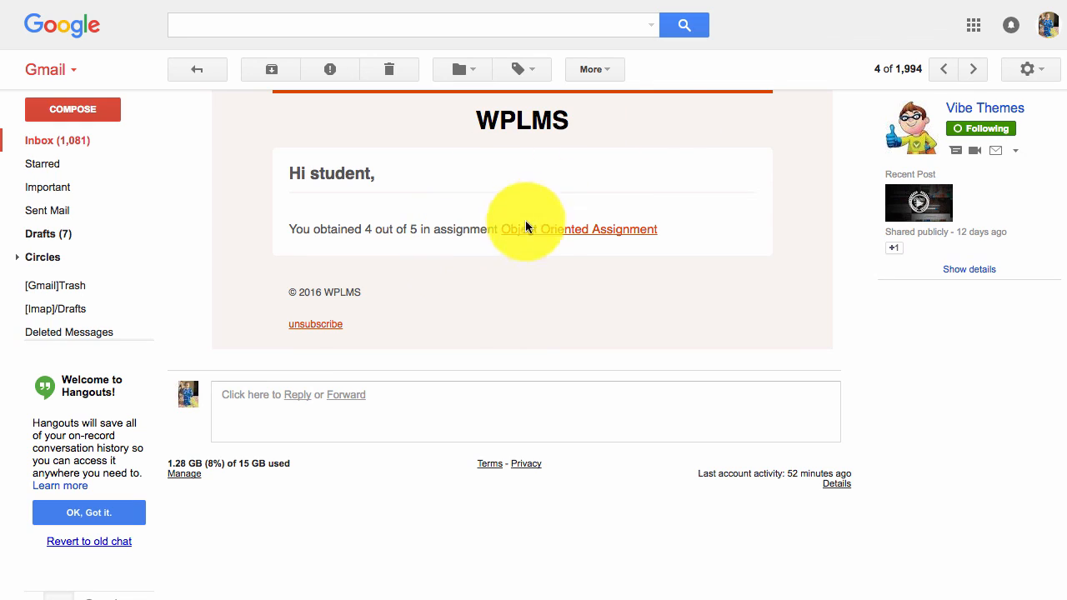
mouse_move(630, 258)
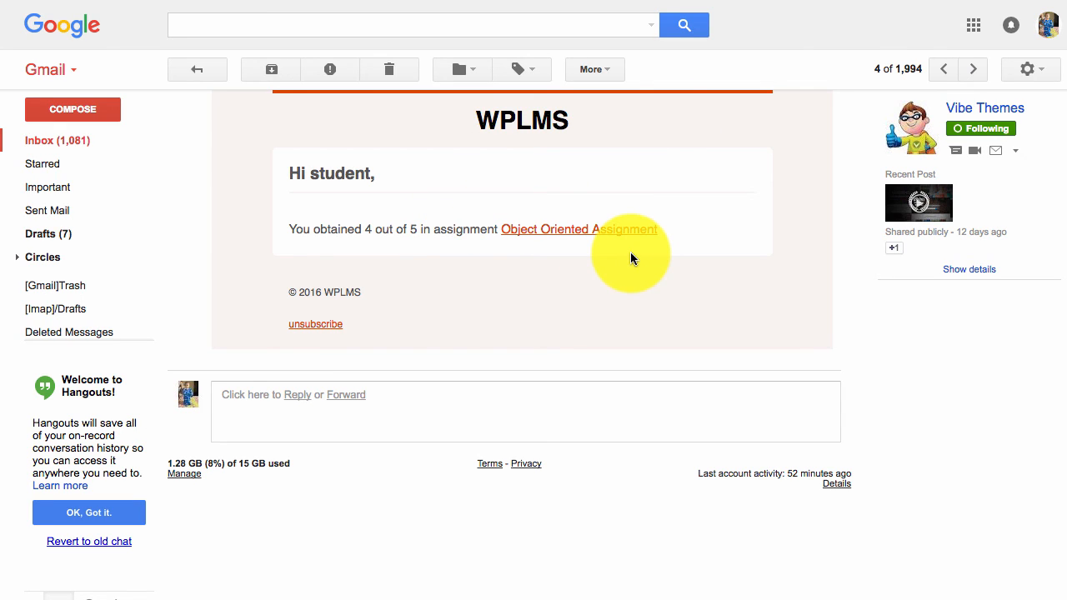